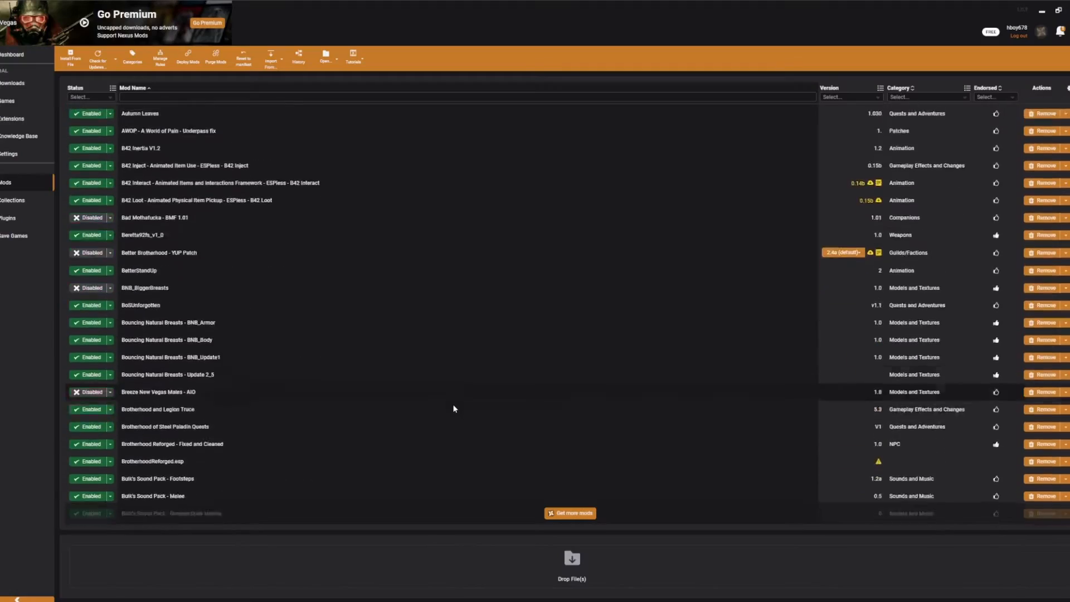
Scroll through the openmw.org FAQ and Downloads pages before checking Morrowind in Steam.
{"action": "scroll", "scroll_direction": "down", "scroll_amount": 3}
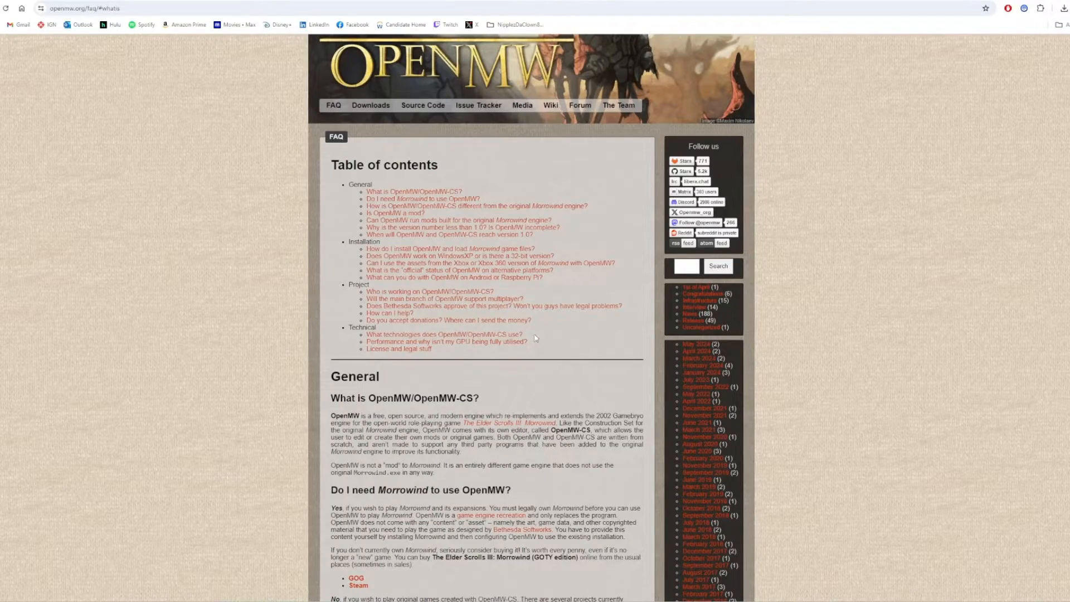
{"action": "scroll", "scroll_direction": "down", "scroll_amount": 3}
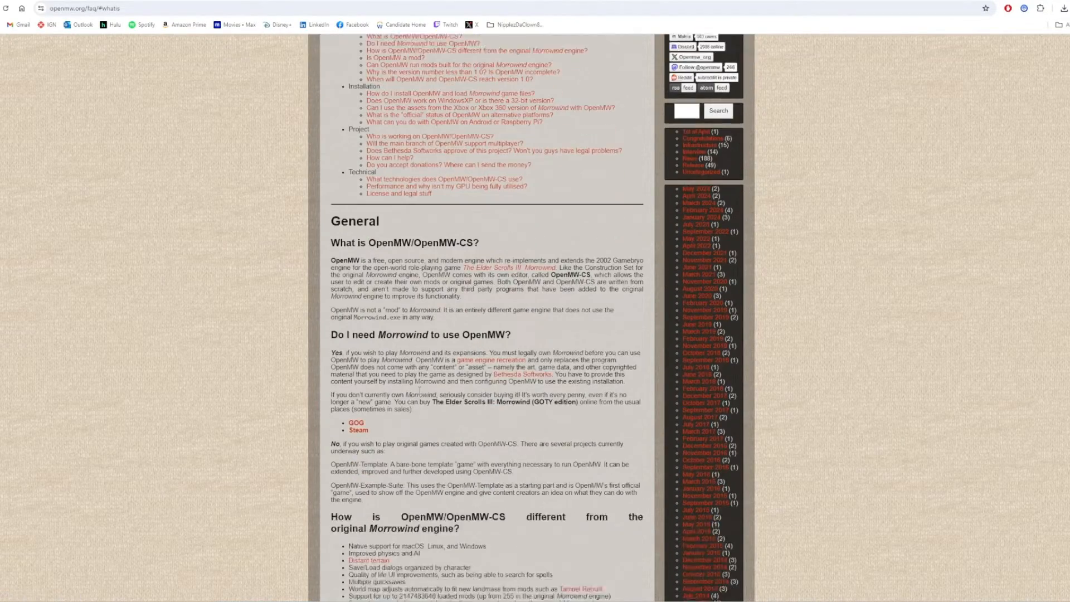
{"action": "scroll", "scroll_direction": "down", "scroll_amount": 3}
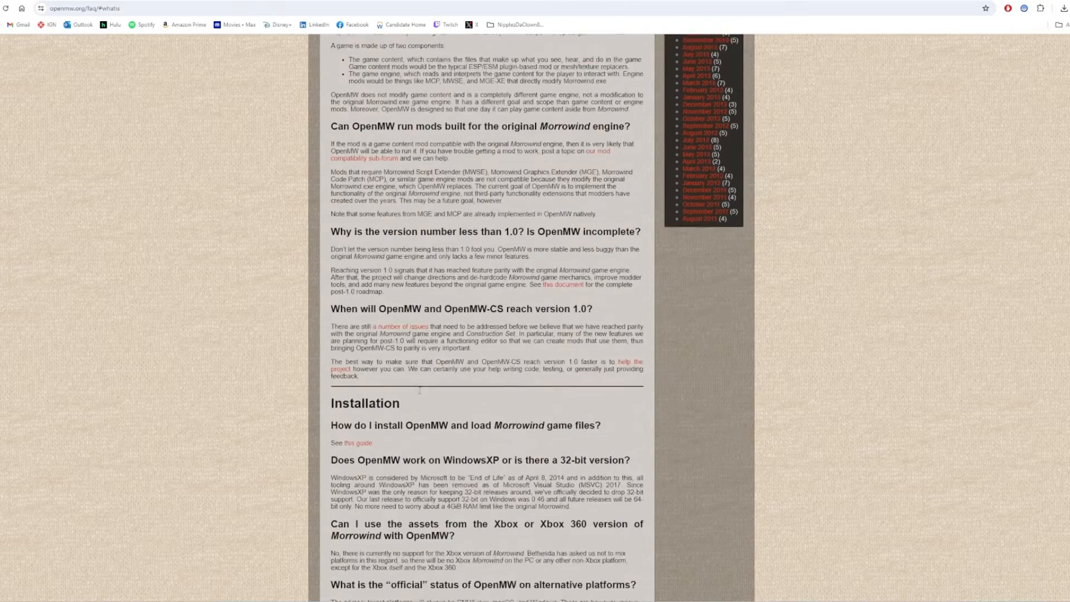
{"action": "scroll", "scroll_direction": "down", "scroll_amount": 3}
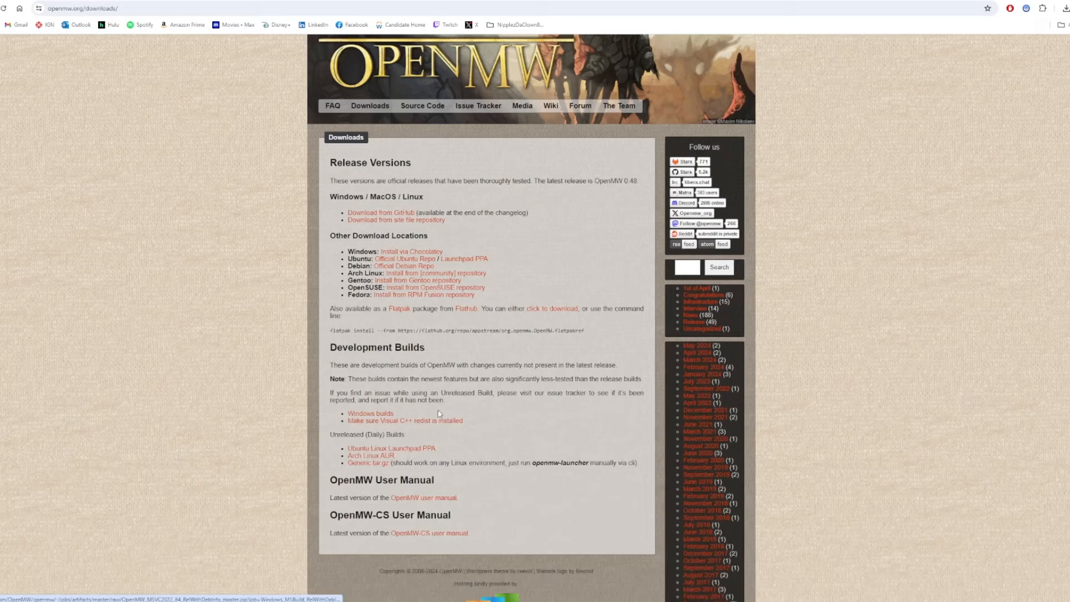
{"action": "scroll", "scroll_direction": "down", "scroll_amount": 3}
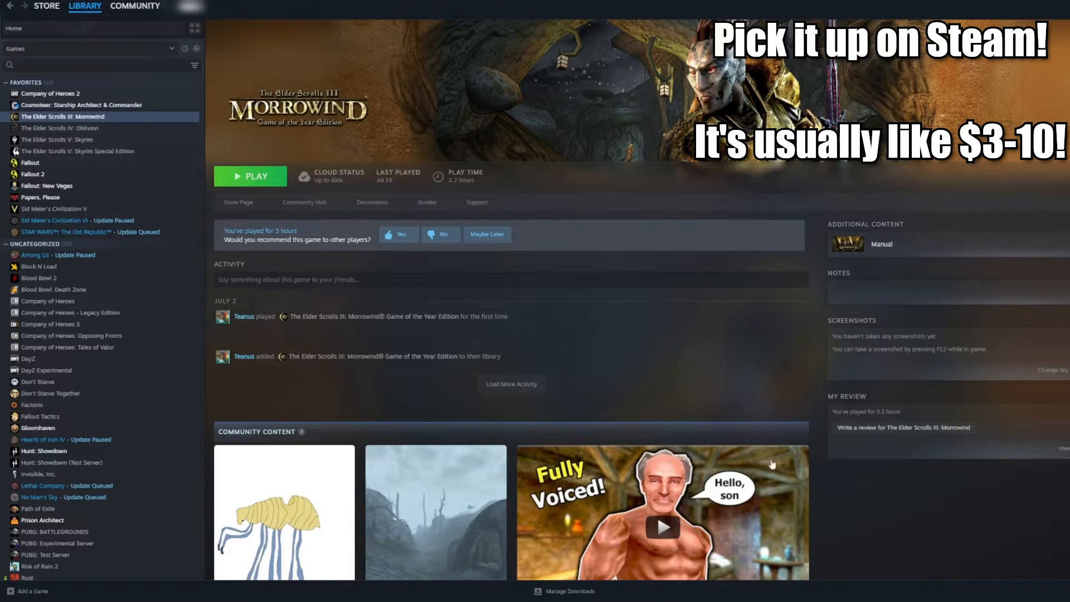
{"action": "scroll", "scroll_direction": "down", "scroll_amount": 3}
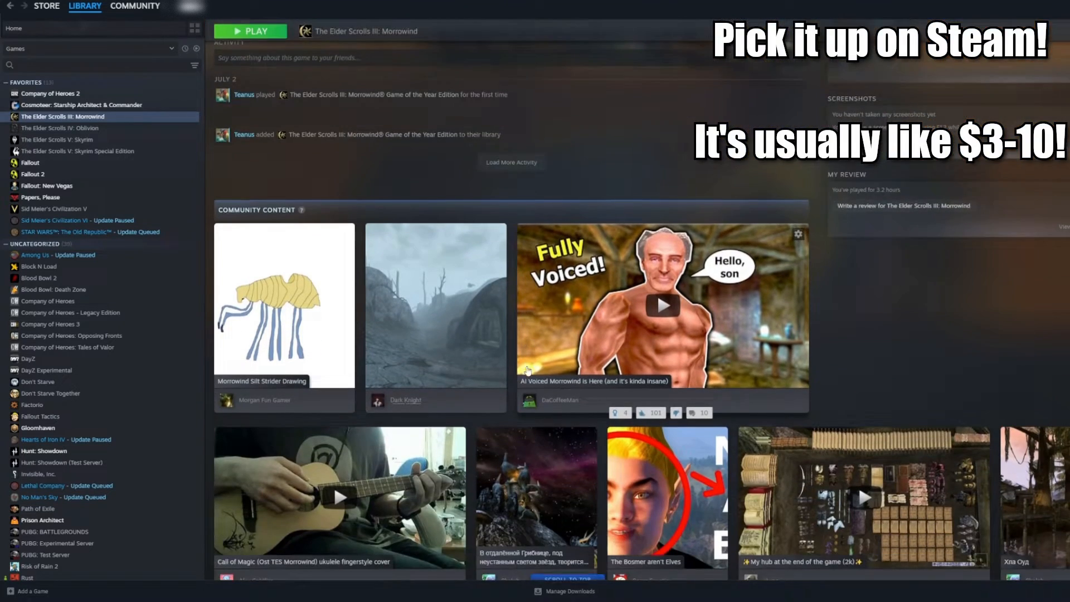
{"action": "scroll", "scroll_direction": "down", "scroll_amount": 3}
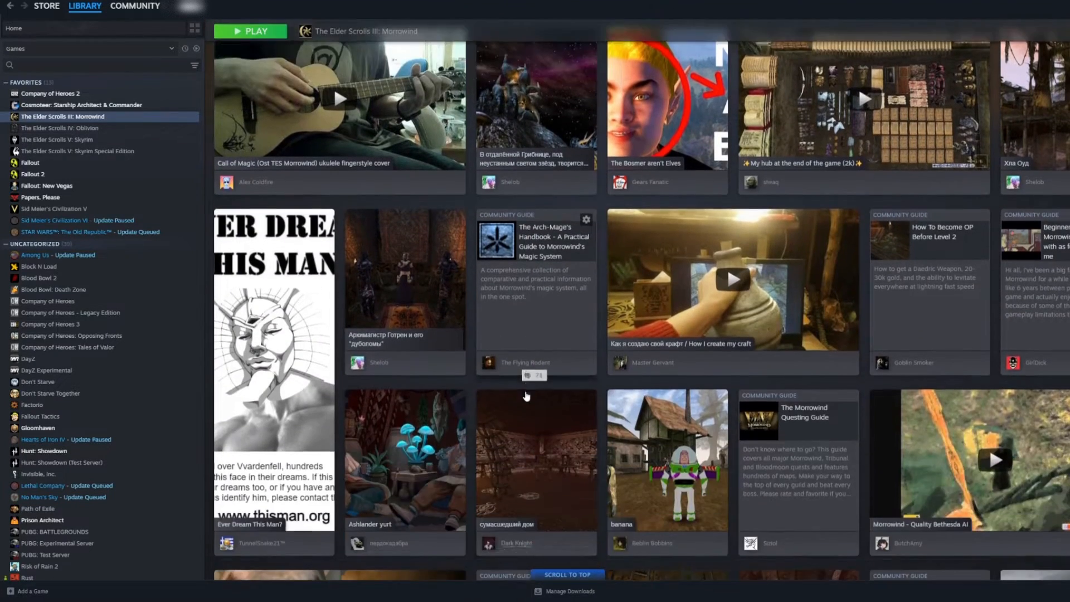
{"action": "scroll", "scroll_direction": "down", "scroll_amount": 3}
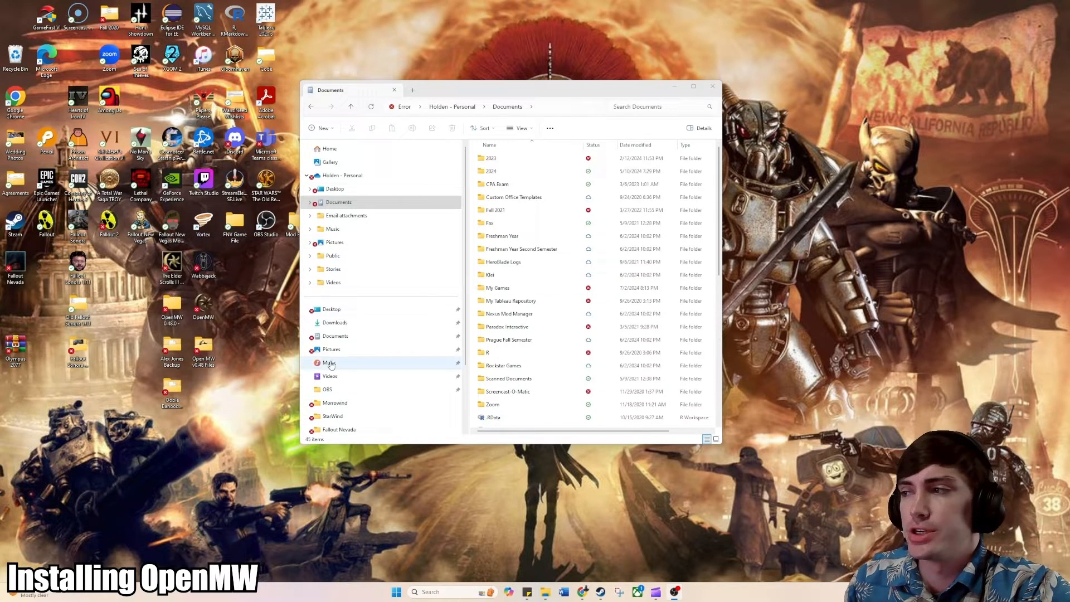
{"action": "mouse_move", "coordinate": [522, 258]}
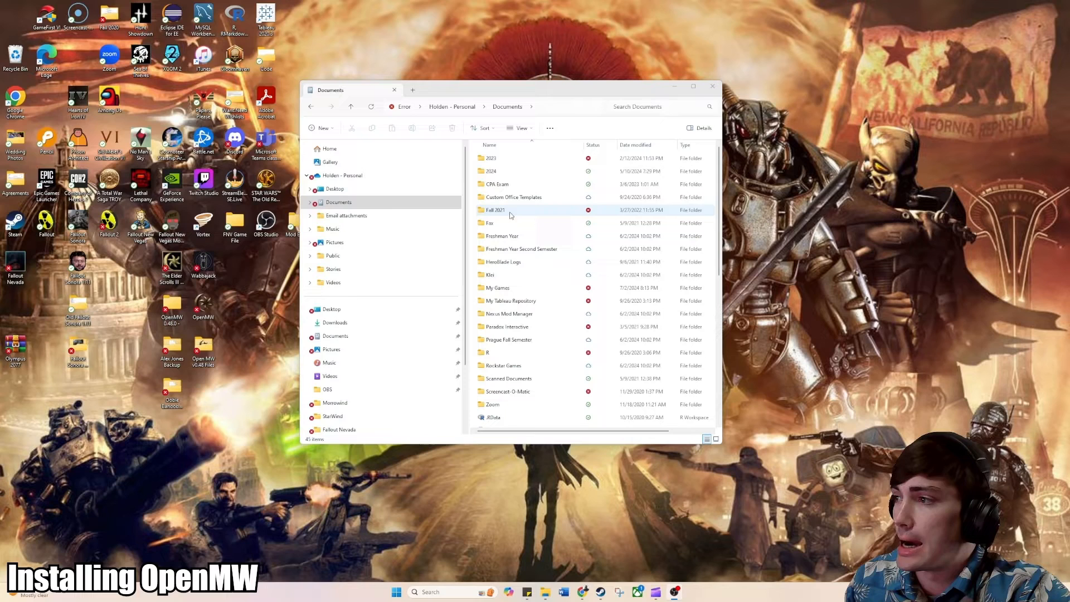
Browse into Documents > My Games > OpenMW > saves to view the existing save folders.
{"action": "left_click", "coordinate": [497, 288]}
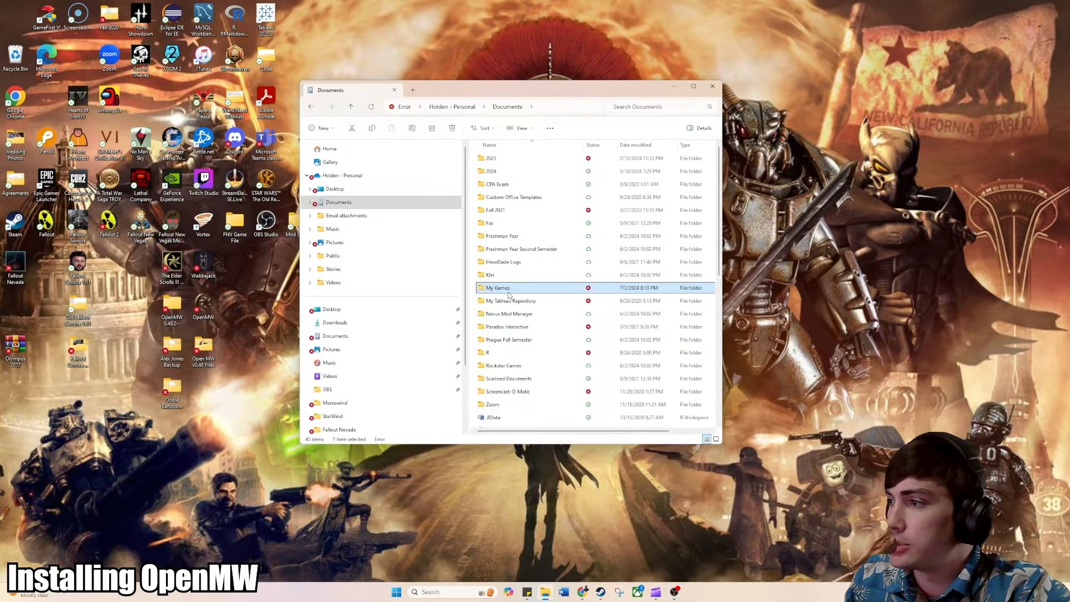
{"action": "double_click", "coordinate": [496, 288]}
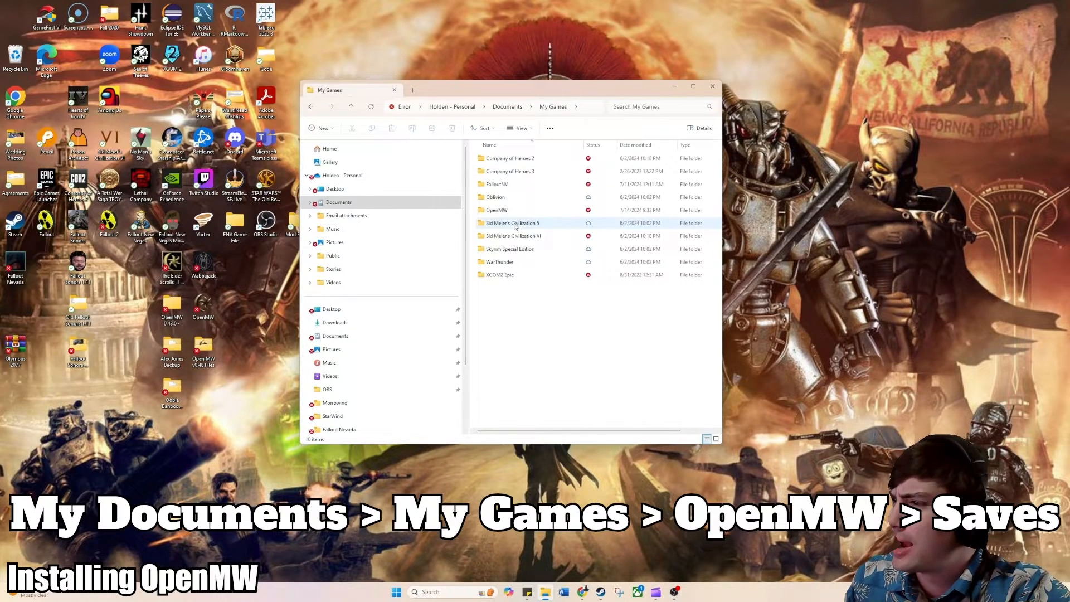
{"action": "double_click", "coordinate": [495, 210]}
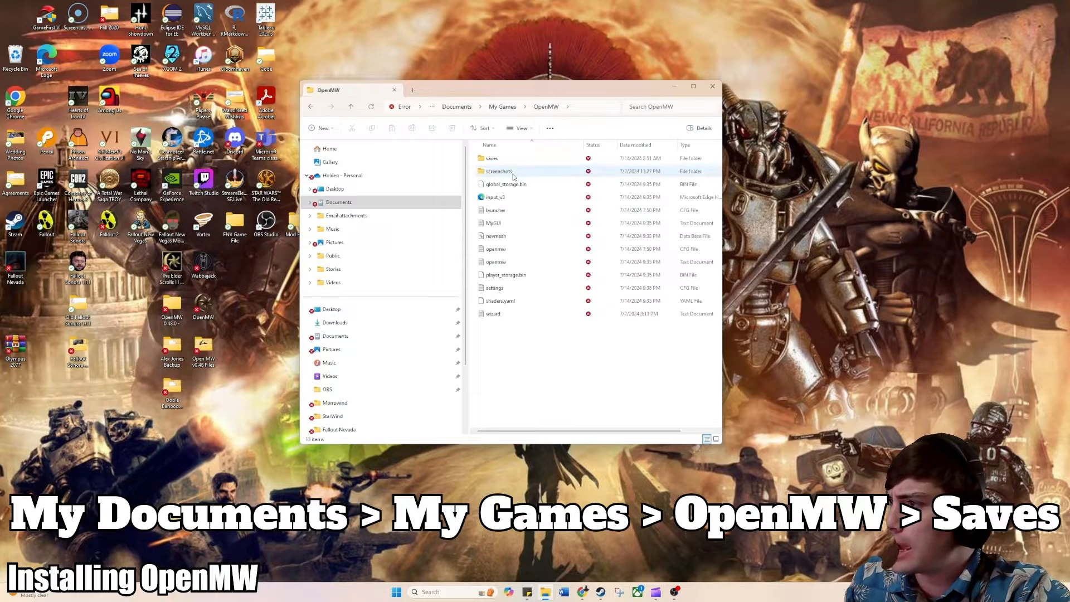
{"action": "double_click", "coordinate": [491, 157]}
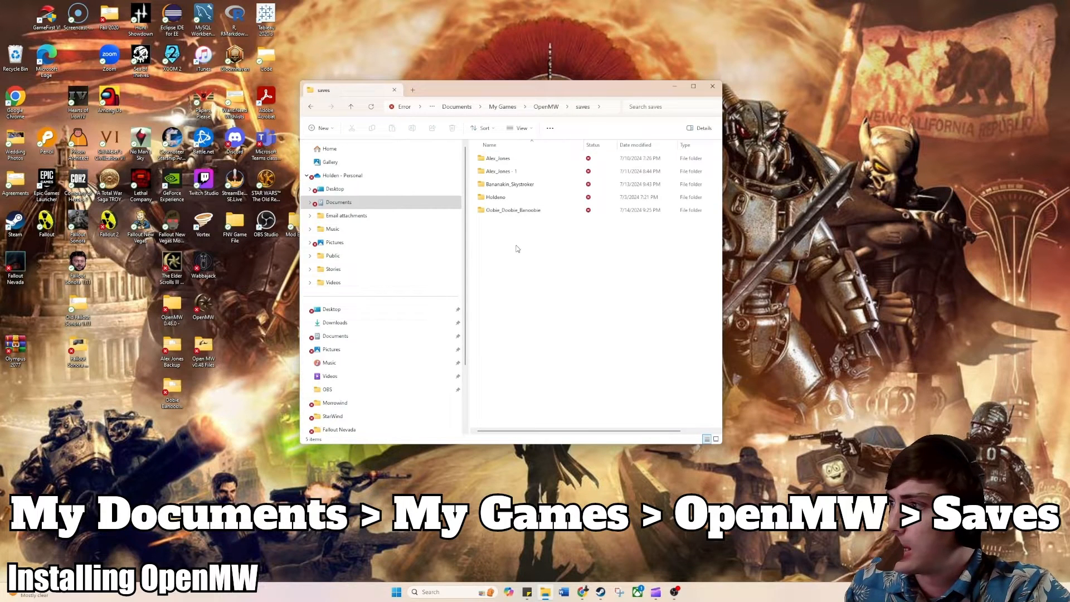
{"action": "left_click", "coordinate": [511, 184]}
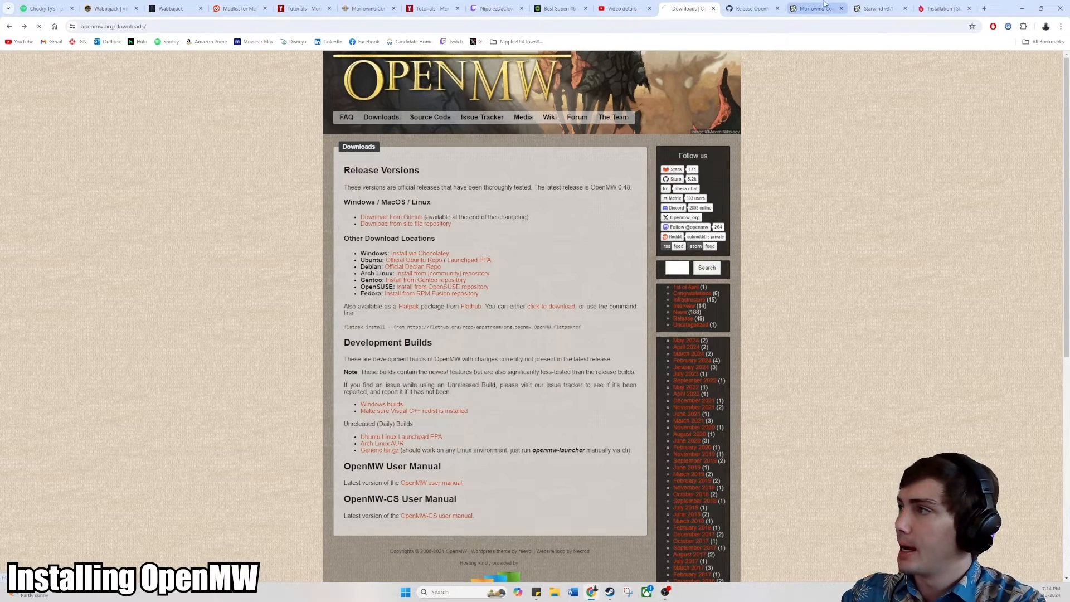
View the OpenMW 0.48.0 GitHub release assets and check the browser's recent downloads.
{"action": "left_click", "coordinate": [751, 8]}
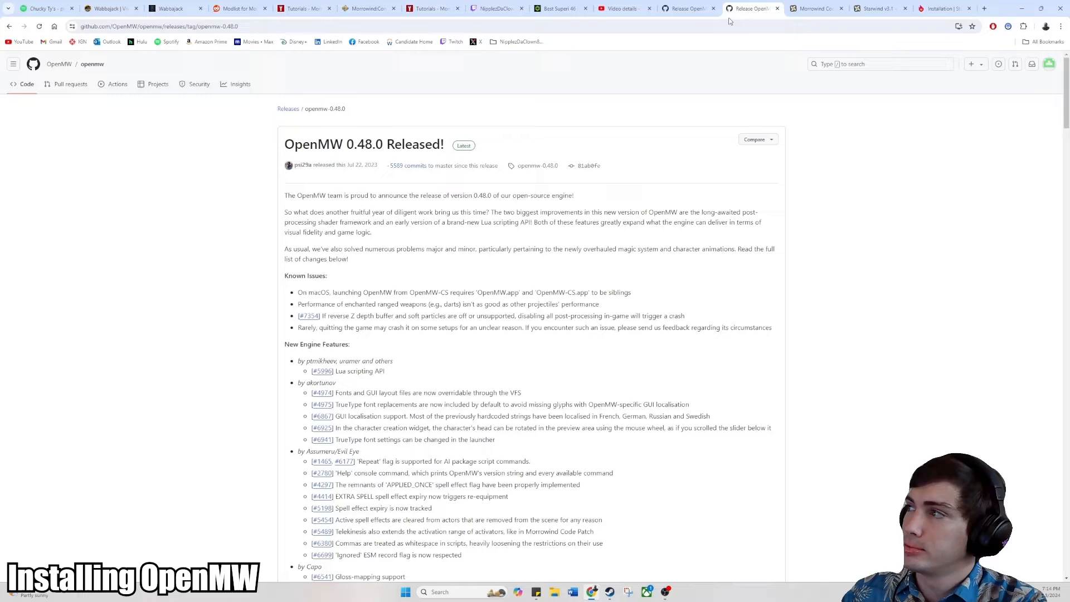
{"action": "mouse_move", "coordinate": [363, 165]}
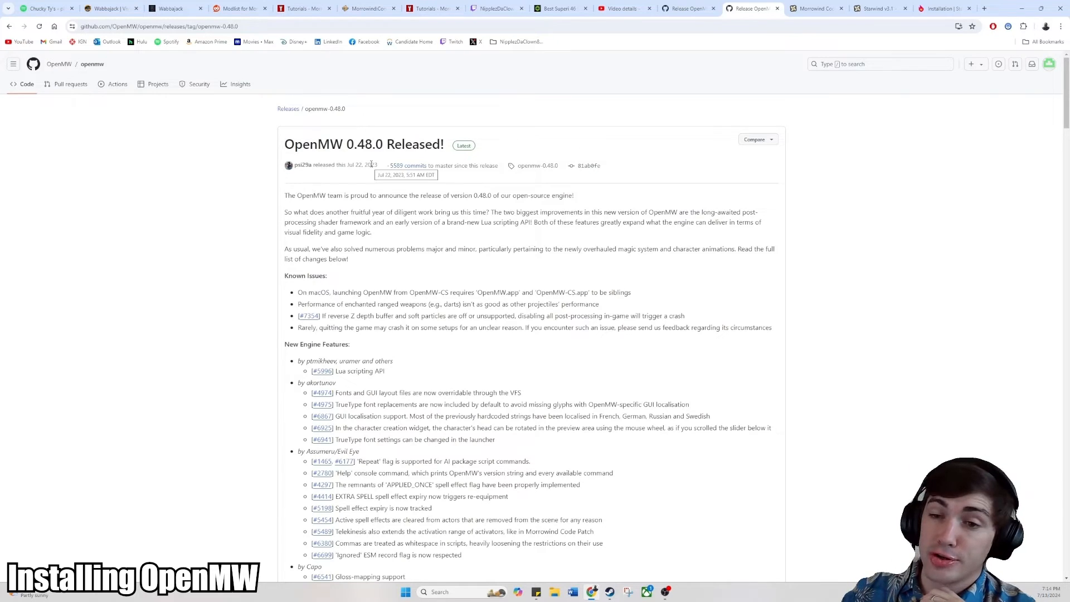
{"action": "mouse_move", "coordinate": [458, 314]}
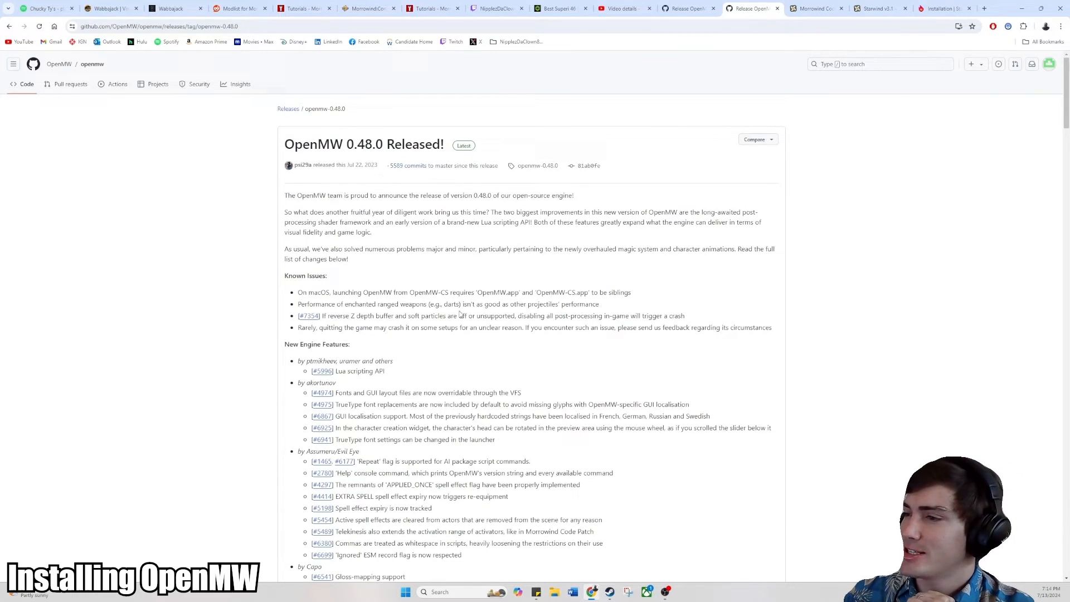
{"action": "scroll", "scroll_direction": "down", "scroll_amount": 3}
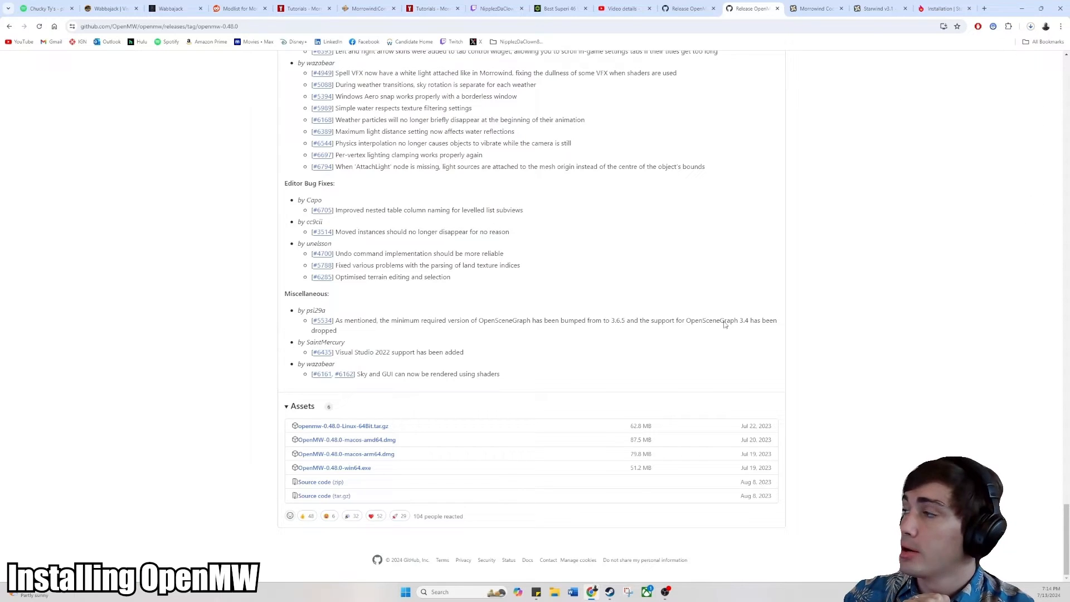
{"action": "mouse_move", "coordinate": [825, 177]}
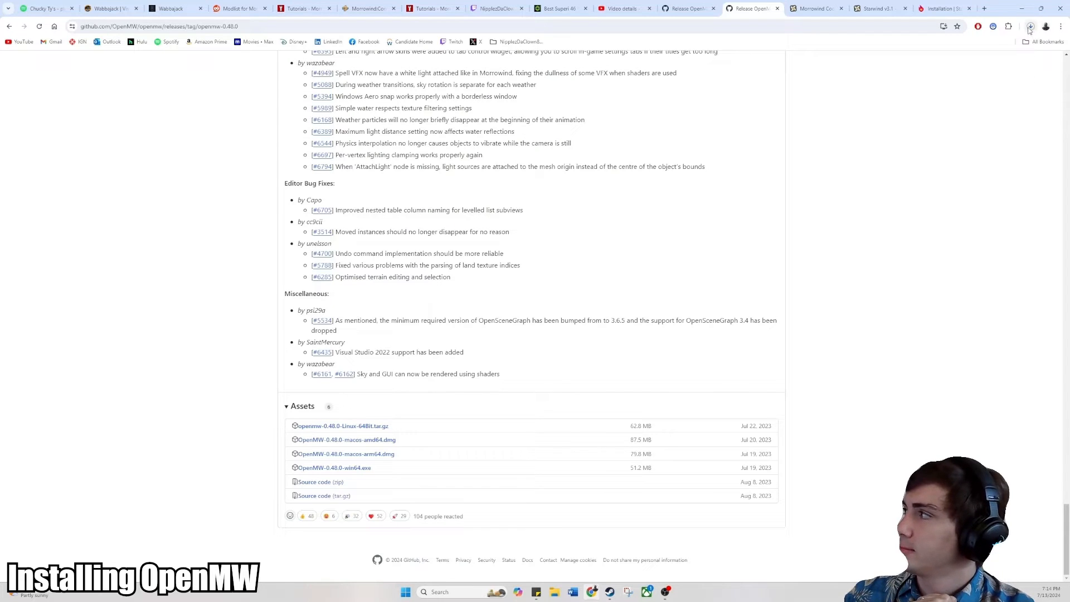
{"action": "left_click", "coordinate": [1031, 25]}
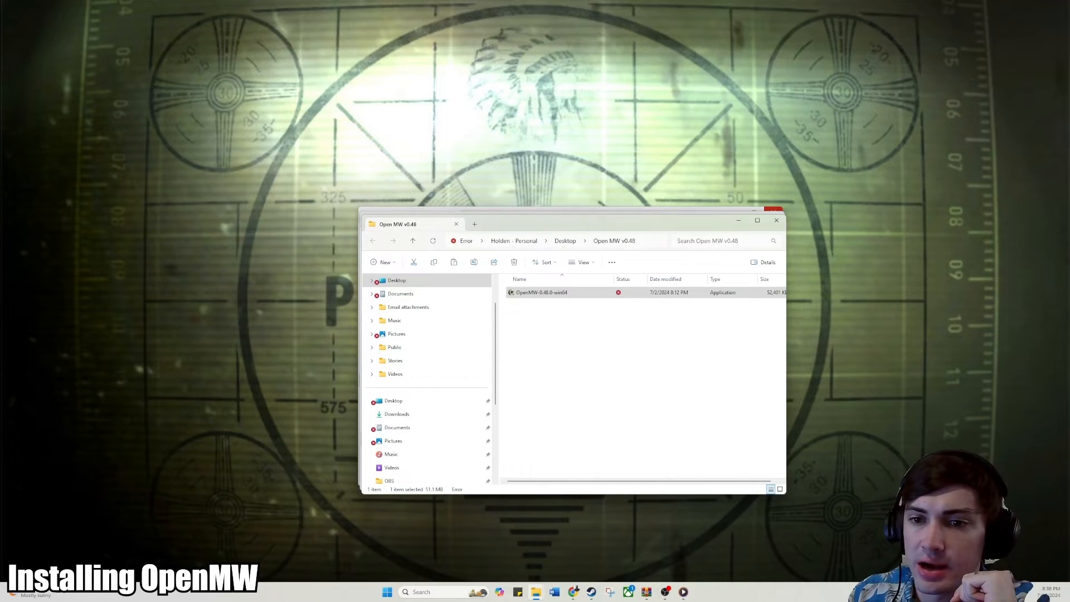
Launch the OpenMW 0.48.0 installer and accept the welcome page and license agreement.
{"action": "double_click", "coordinate": [542, 292]}
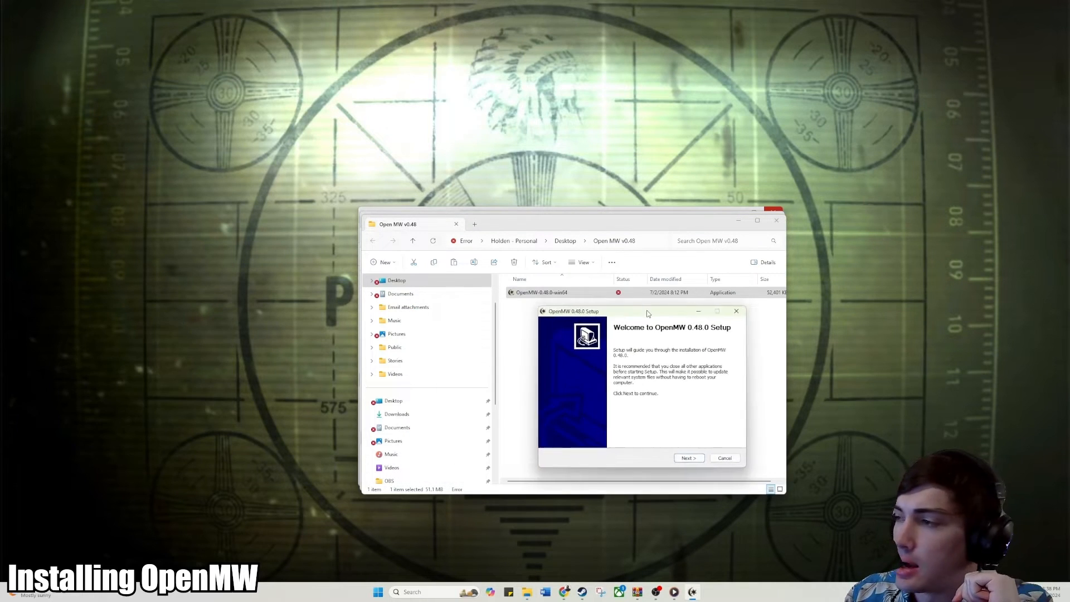
{"action": "left_click_drag", "start_coordinate": [594, 311], "coordinate": [566, 293]}
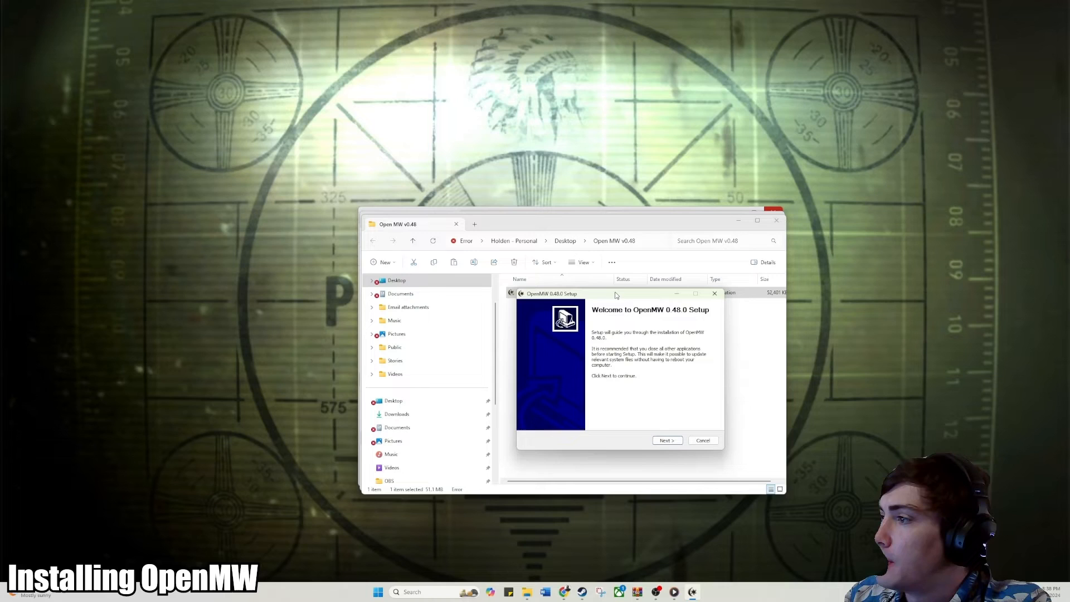
{"action": "left_click", "coordinate": [667, 440]}
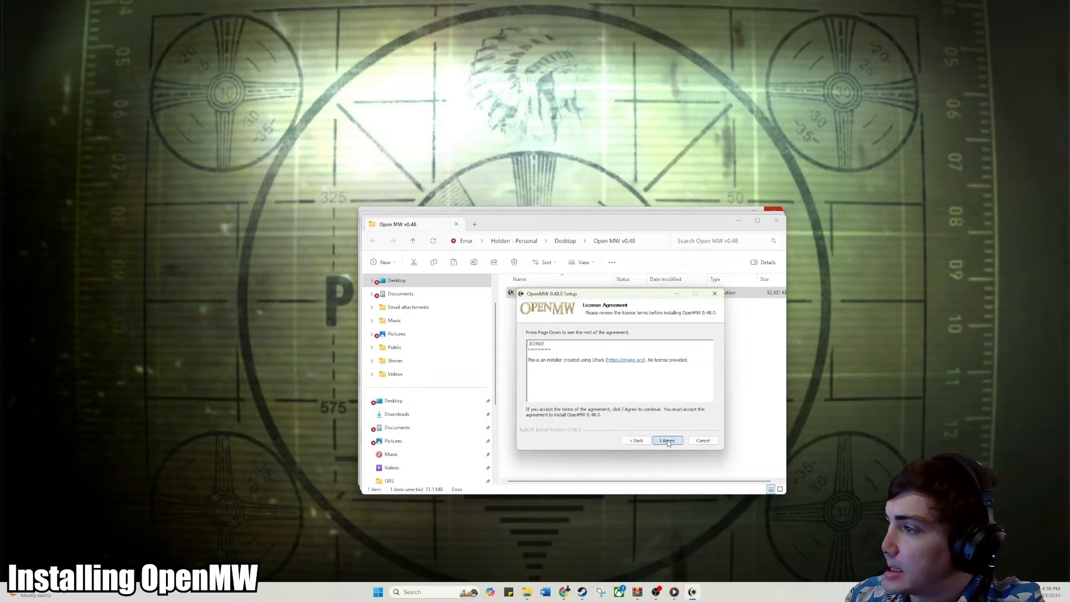
{"action": "left_click", "coordinate": [667, 440]}
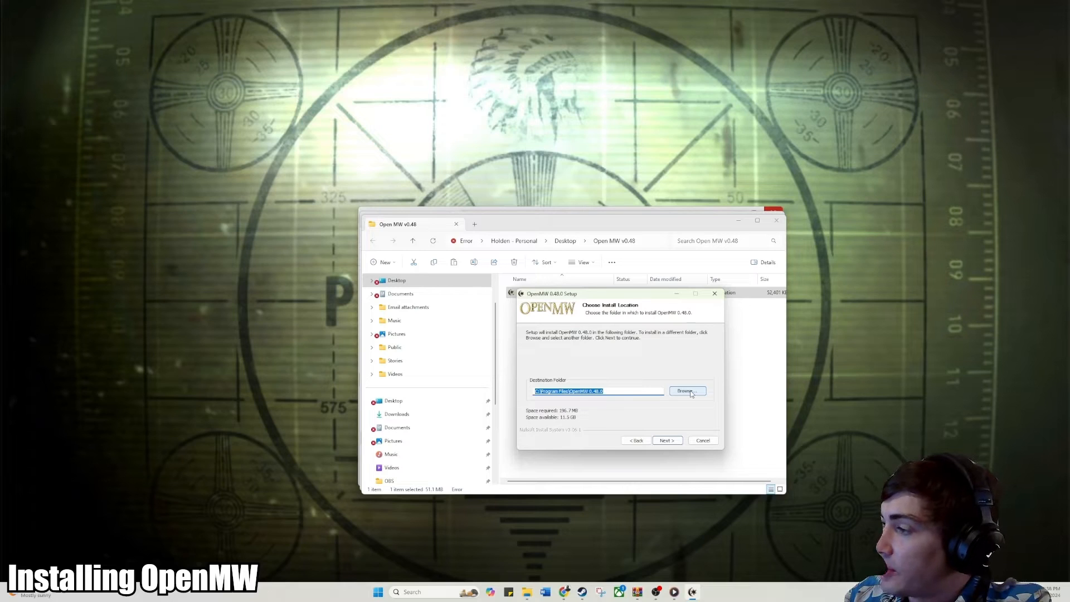
Install into Steam\steamapps\common\Morrowind, then finish setup with Run OpenMW checked.
{"action": "left_click", "coordinate": [687, 391]}
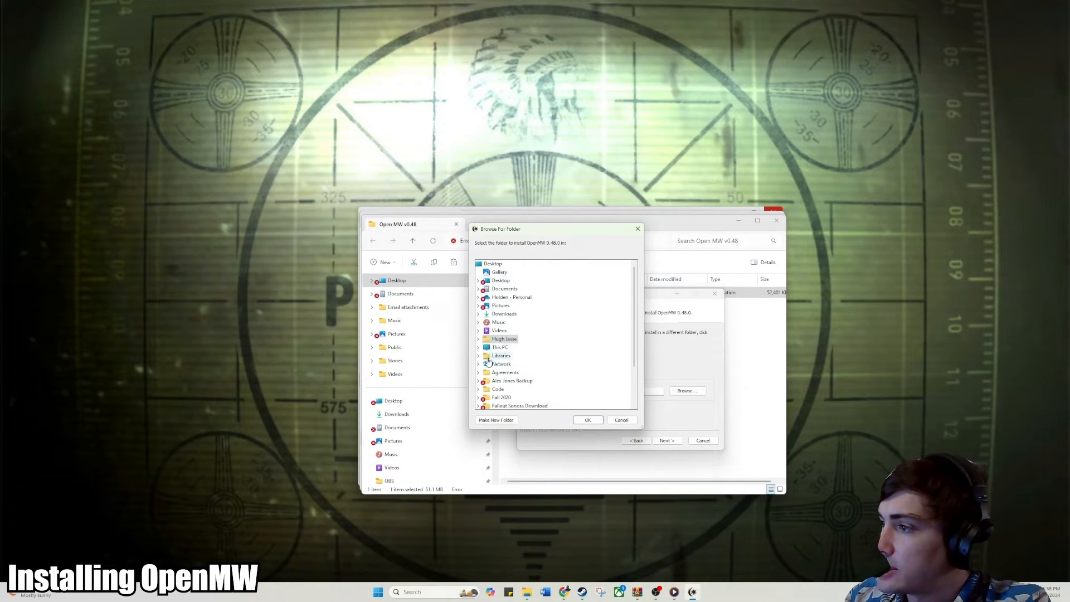
{"action": "left_click", "coordinate": [500, 347]}
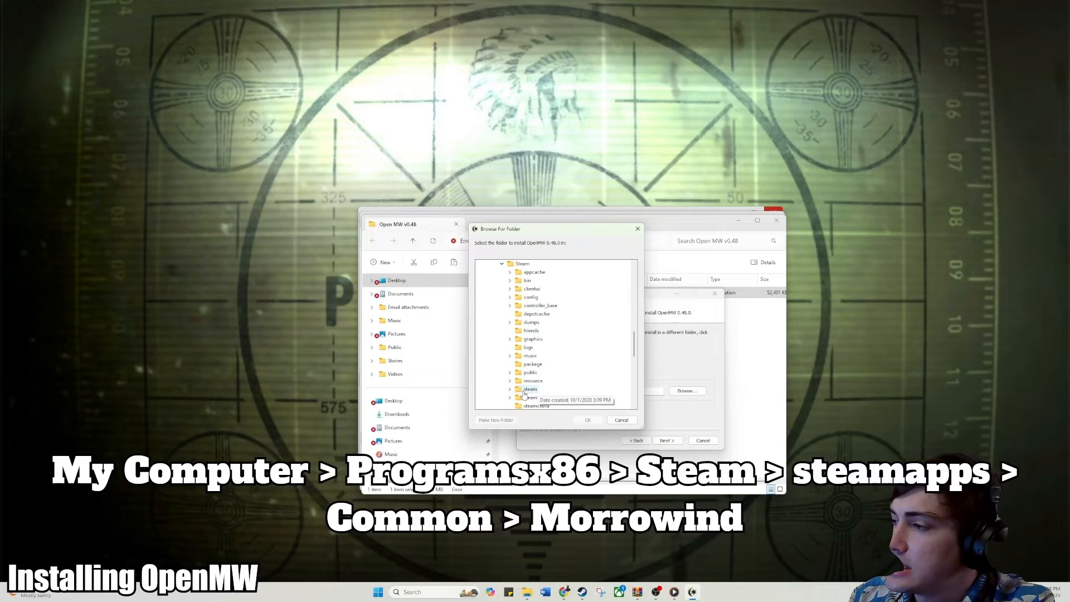
{"action": "left_click", "coordinate": [512, 347]}
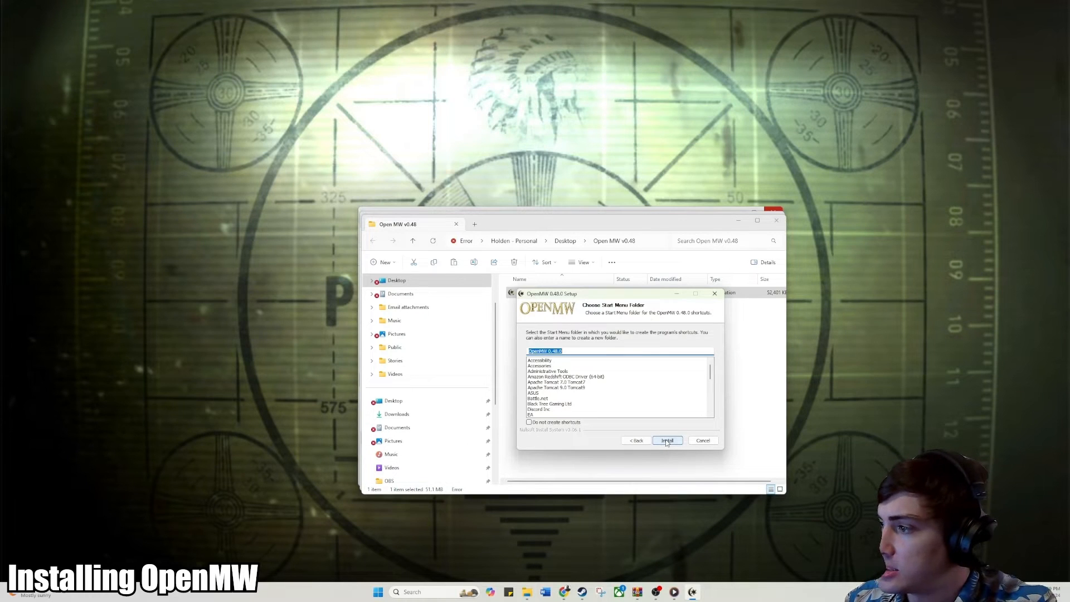
{"action": "left_click", "coordinate": [666, 440]}
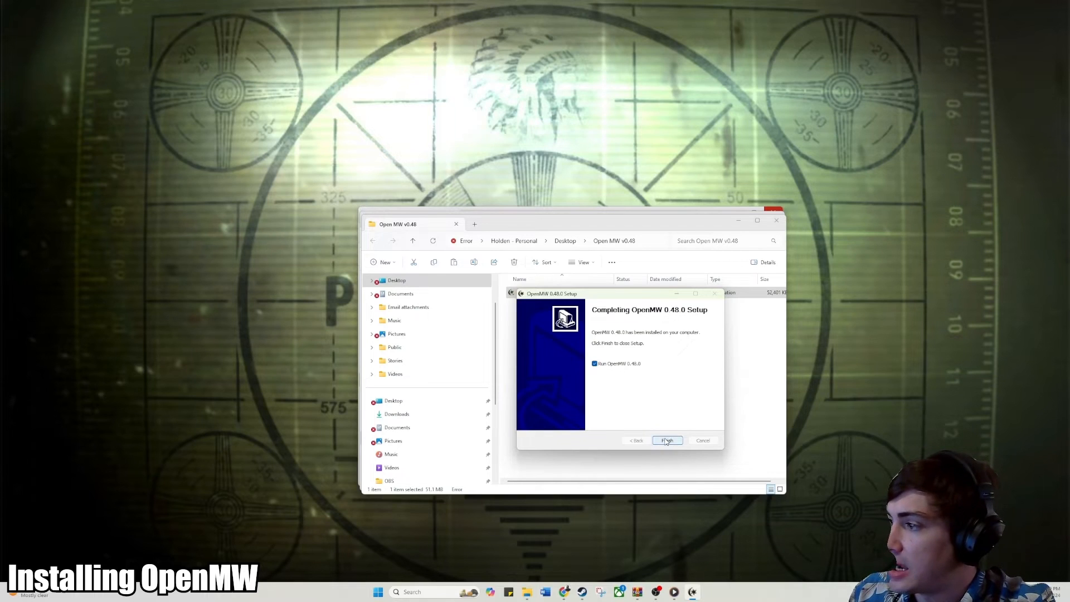
{"action": "left_click", "coordinate": [667, 440]}
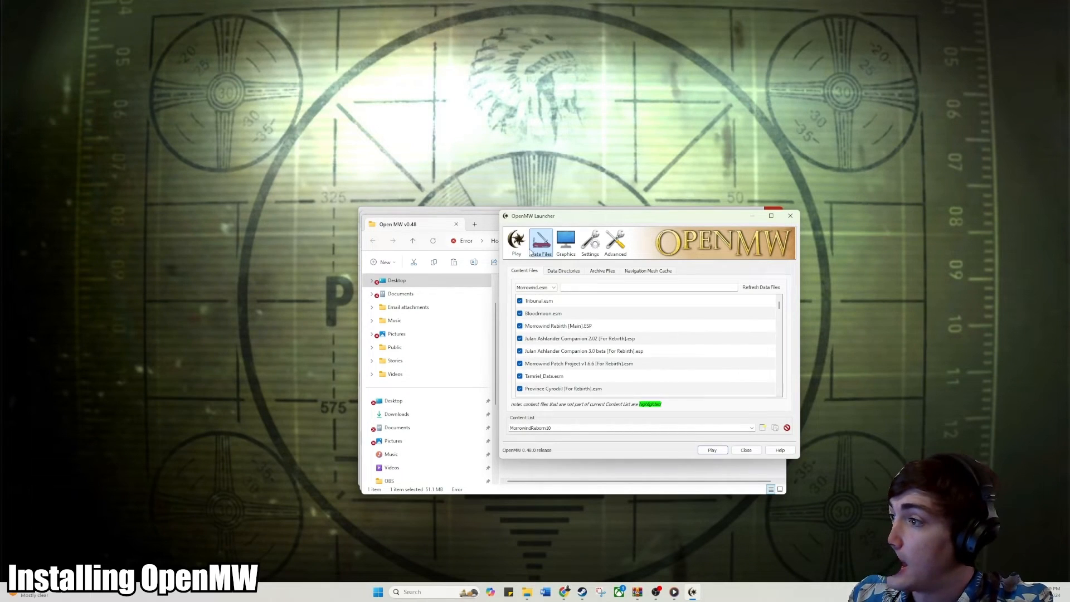
Show the launcher's play screen and its content list dropdown with MorrowindReborn10 current.
{"action": "left_click", "coordinate": [516, 242]}
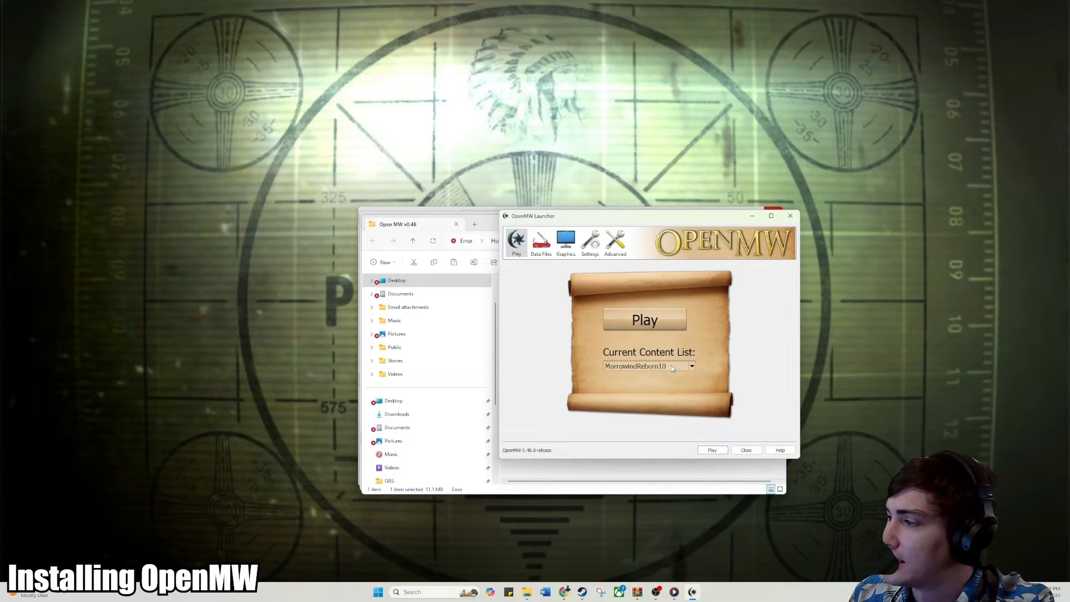
{"action": "left_click", "coordinate": [540, 242]}
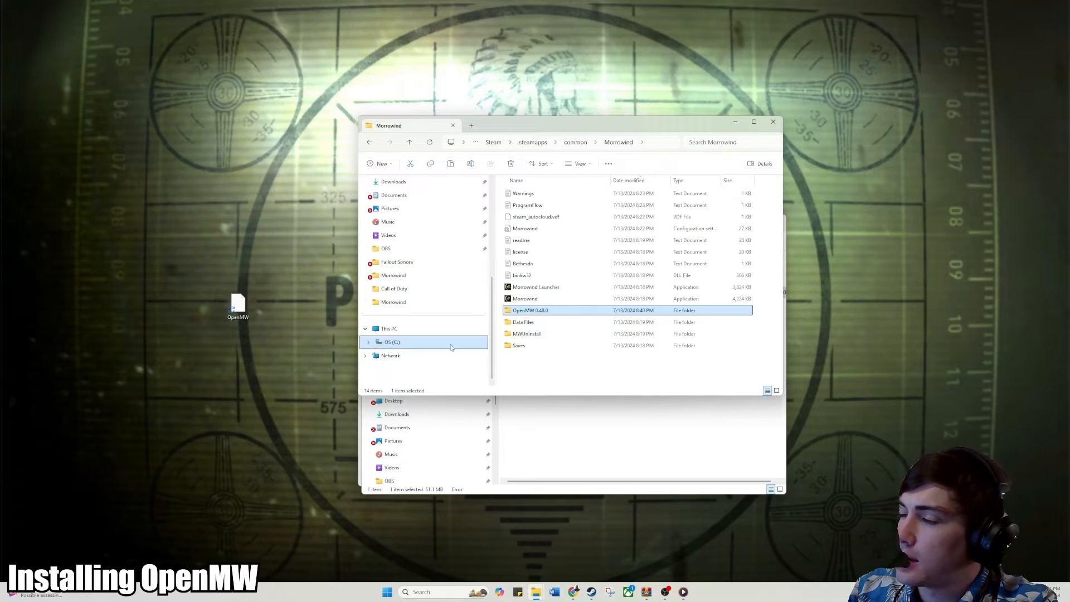
Browse the OpenMW 0.48.0 folder and bring up actions for the openmw-launcher application.
{"action": "double_click", "coordinate": [530, 310]}
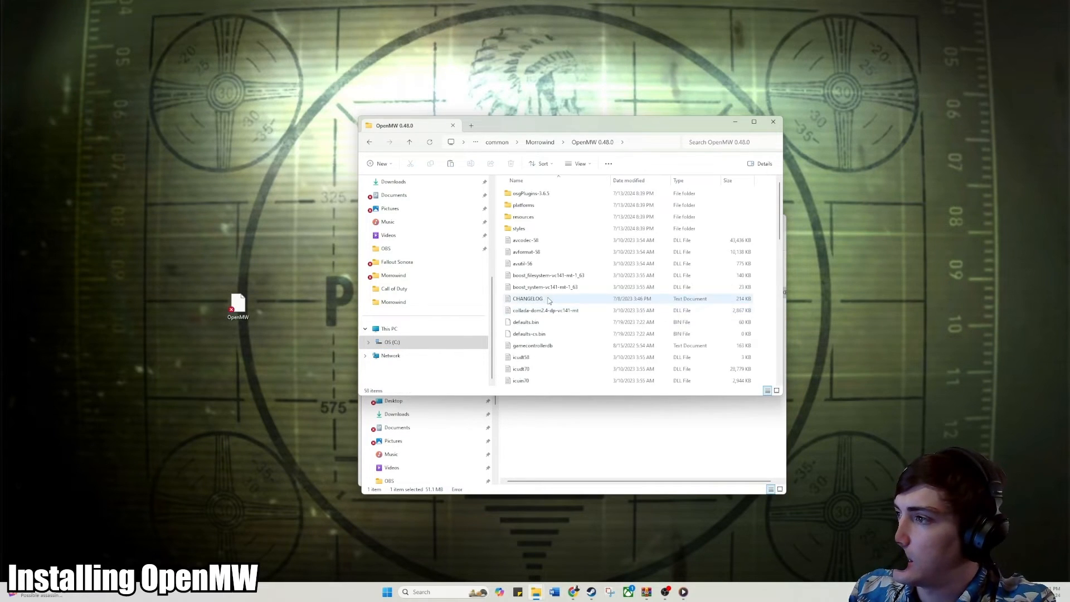
{"action": "scroll", "scroll_direction": "down", "scroll_amount": 3}
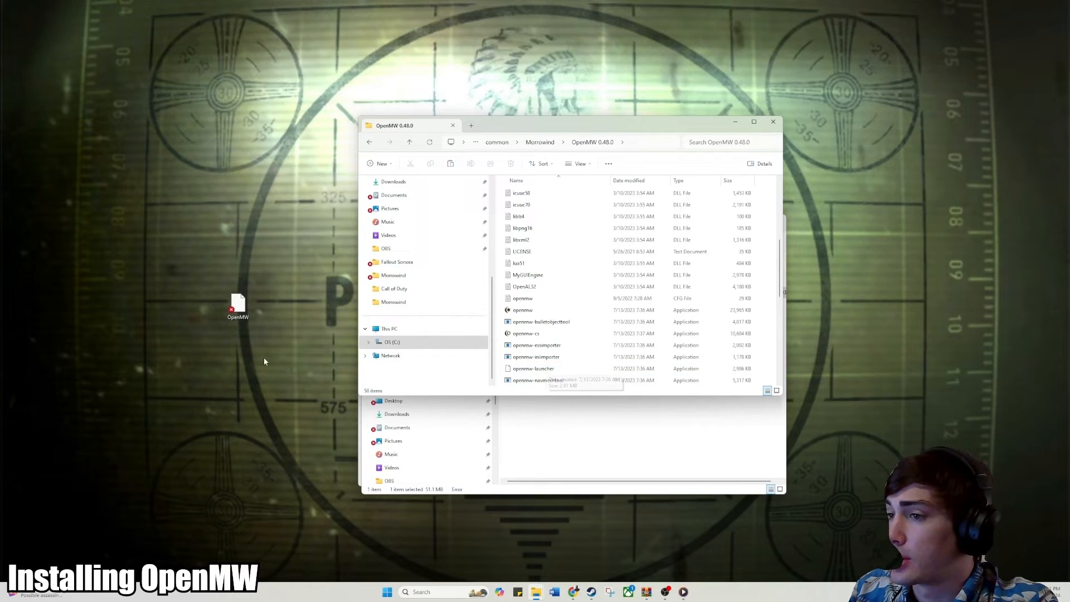
{"action": "right_click", "coordinate": [533, 369]}
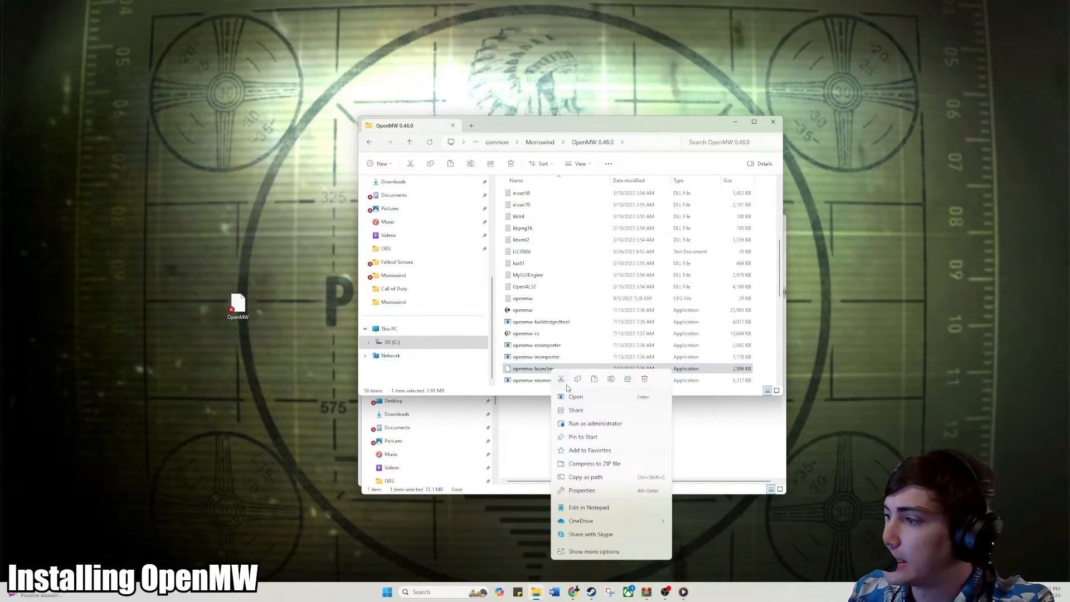
{"action": "left_click", "coordinate": [594, 550]}
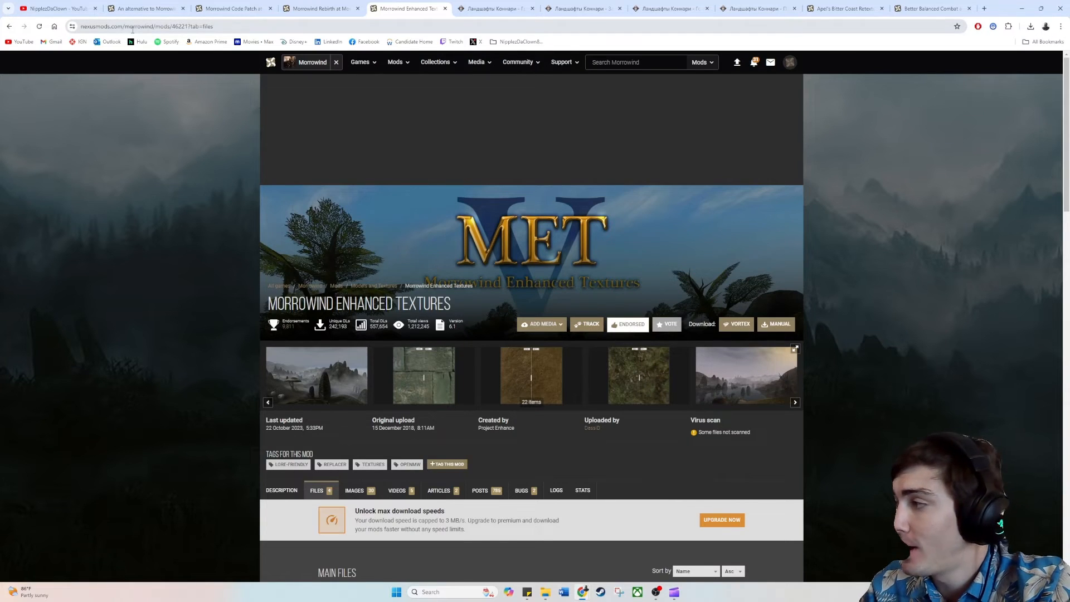
Review the Morrowind Enhanced Textures description and requirements on Nexus Mods.
{"action": "left_click", "coordinate": [281, 490]}
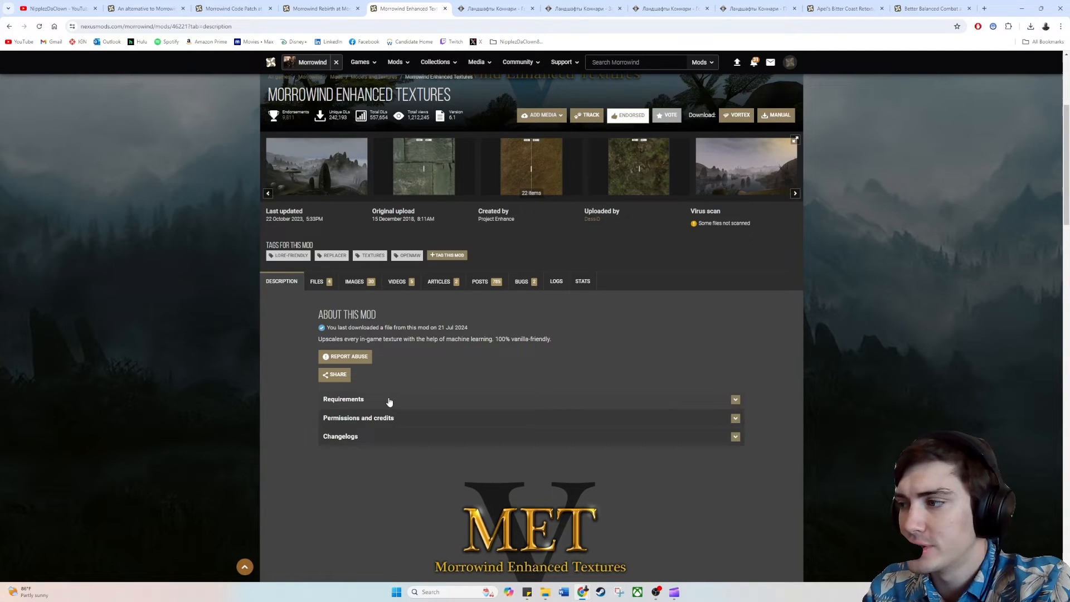
{"action": "left_click", "coordinate": [343, 399]}
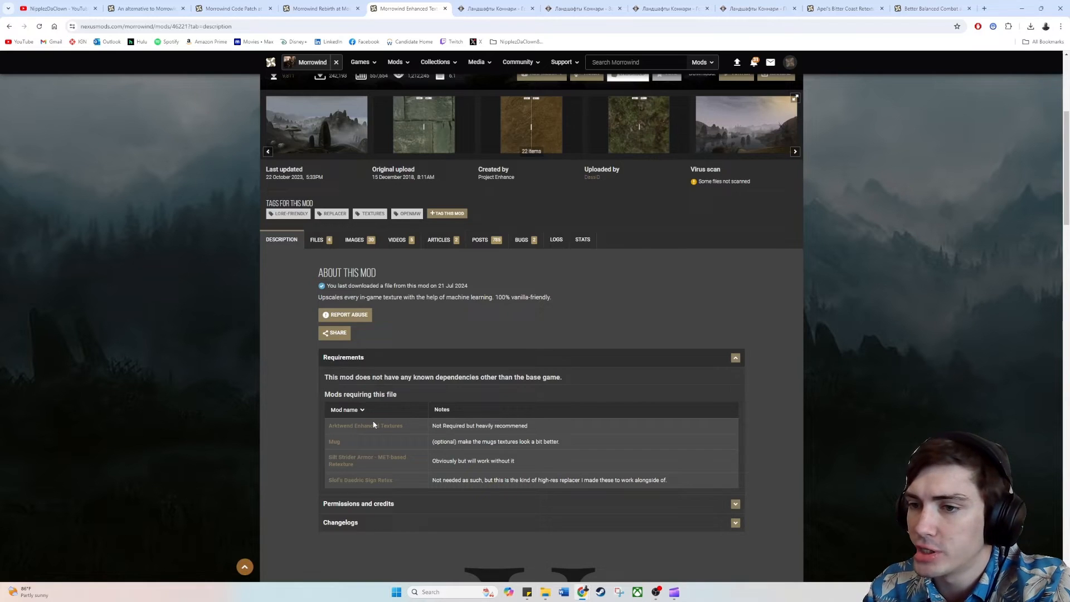
{"action": "left_click", "coordinate": [735, 357]}
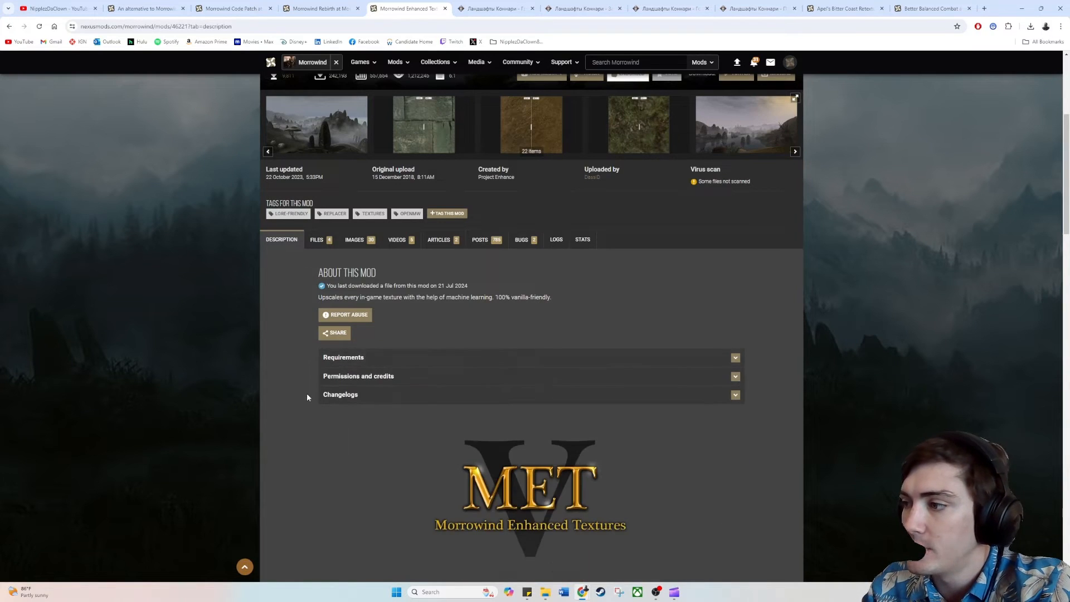
{"action": "scroll", "scroll_direction": "down", "scroll_amount": 3}
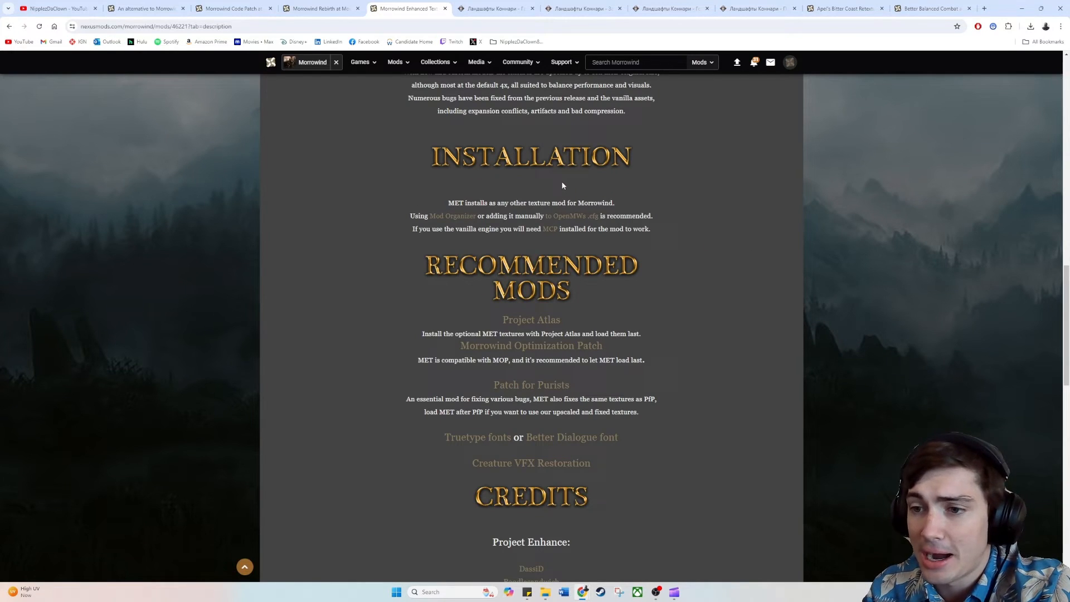
{"action": "mouse_move", "coordinate": [558, 189]}
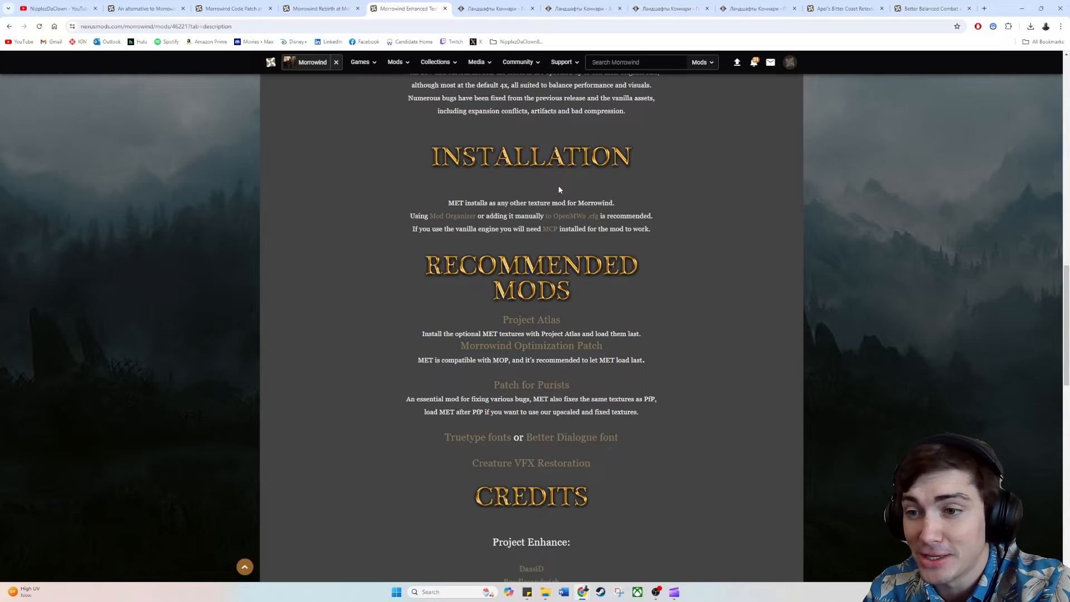
{"action": "scroll", "scroll_direction": "down", "scroll_amount": 3}
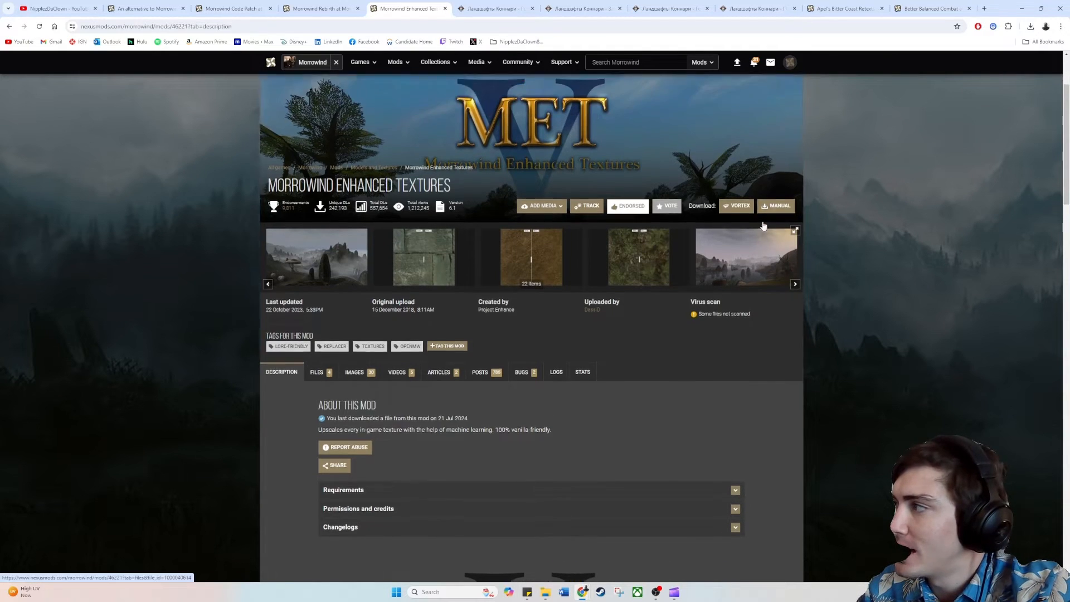
Start the slow manual download of the MET 6.1 main archive and check browser downloads.
{"action": "left_click", "coordinate": [316, 372]}
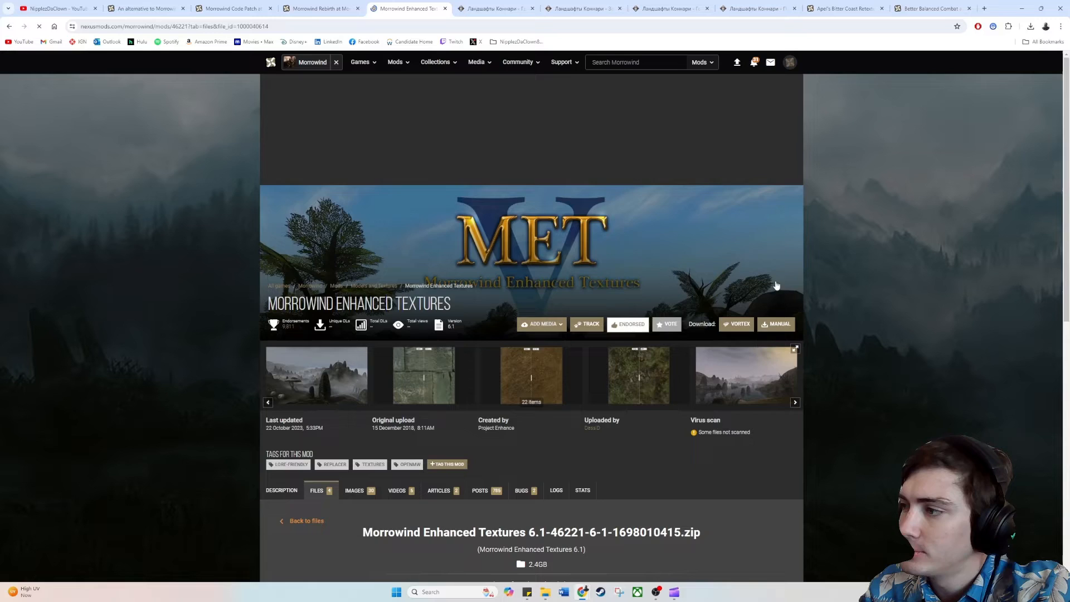
{"action": "scroll", "scroll_direction": "down", "scroll_amount": 3}
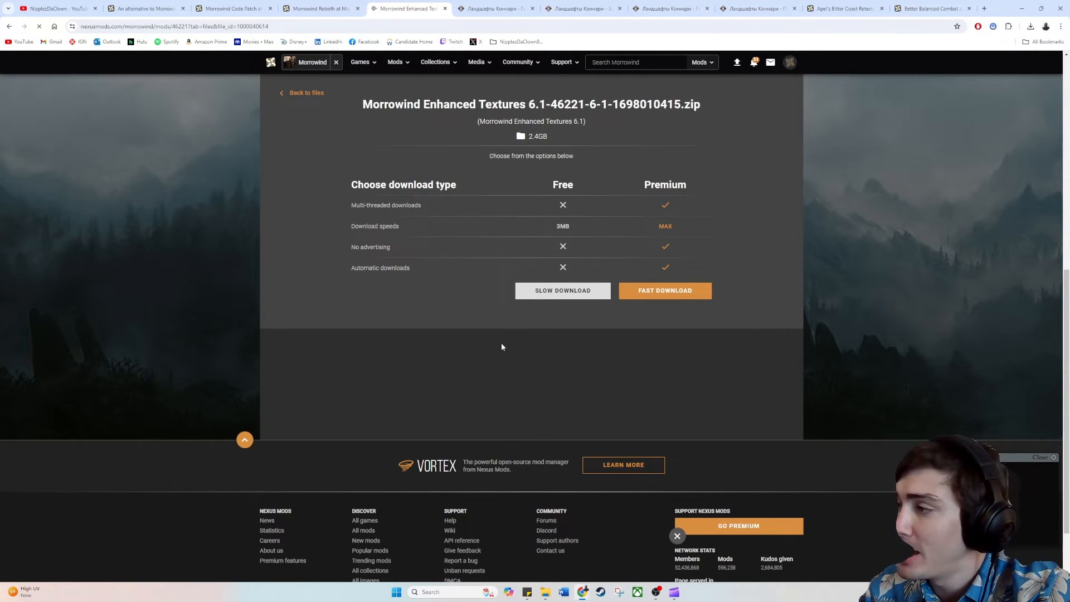
{"action": "left_click", "coordinate": [664, 290]}
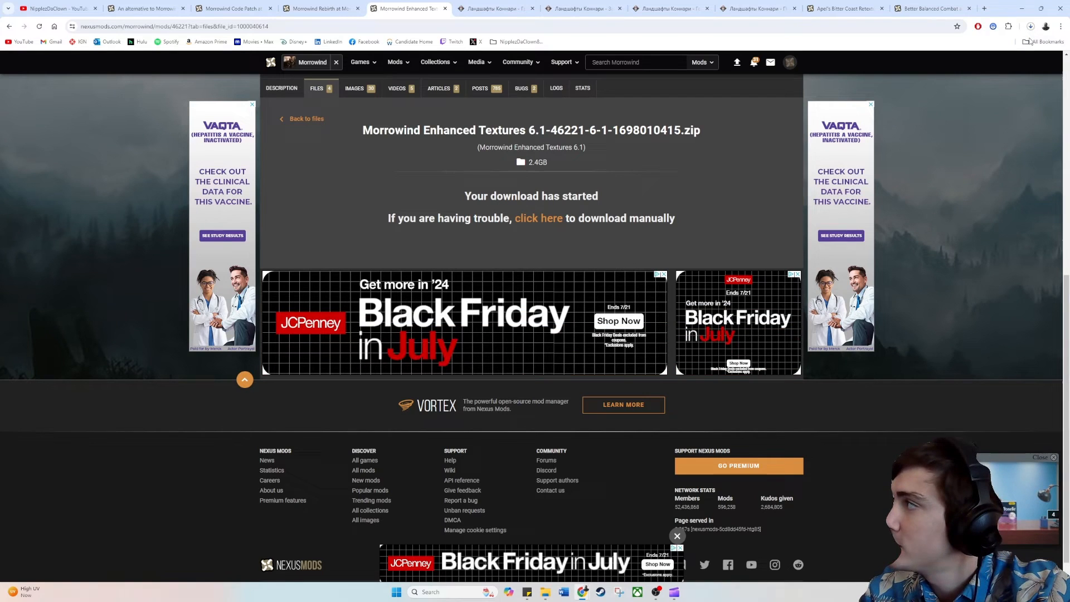
{"action": "left_click", "coordinate": [1031, 26]}
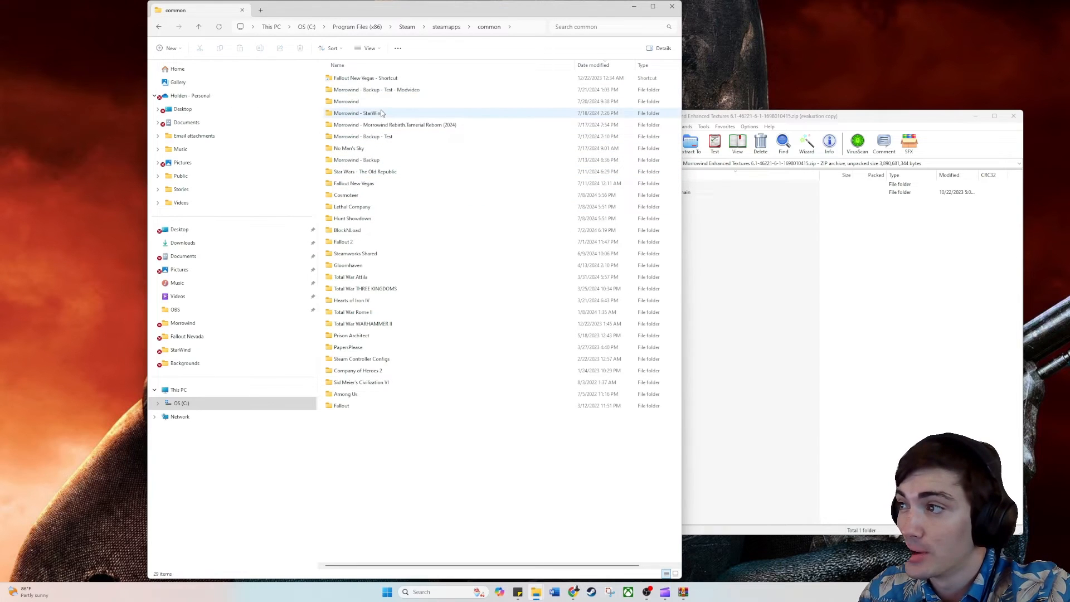
Open the Modvideo test install's Data Files folder with the MET-6-1-main archive folder beside it.
{"action": "double_click", "coordinate": [345, 102]}
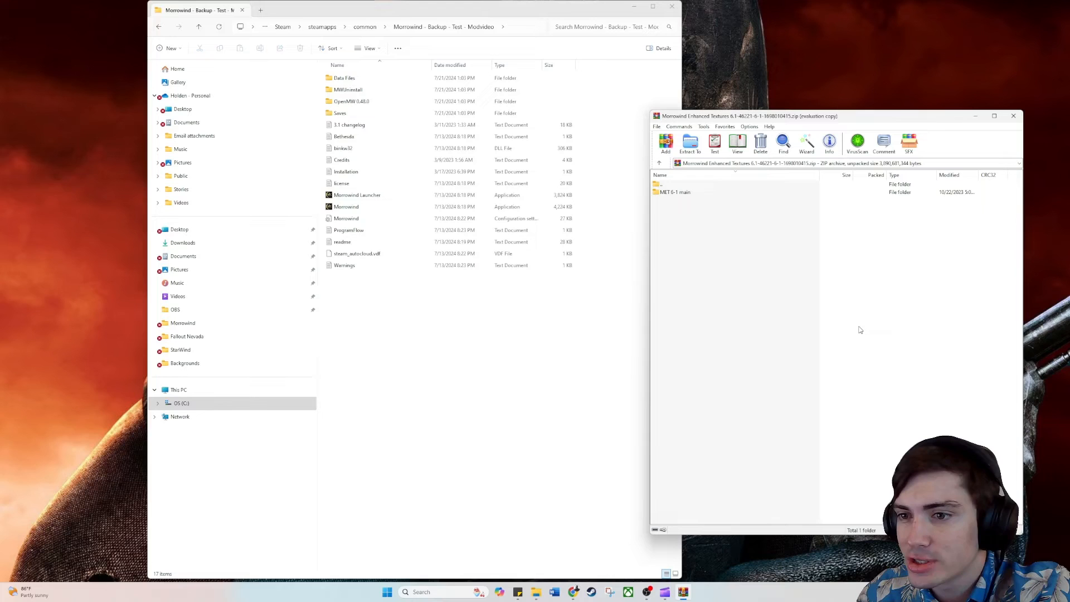
{"action": "double_click", "coordinate": [675, 192]}
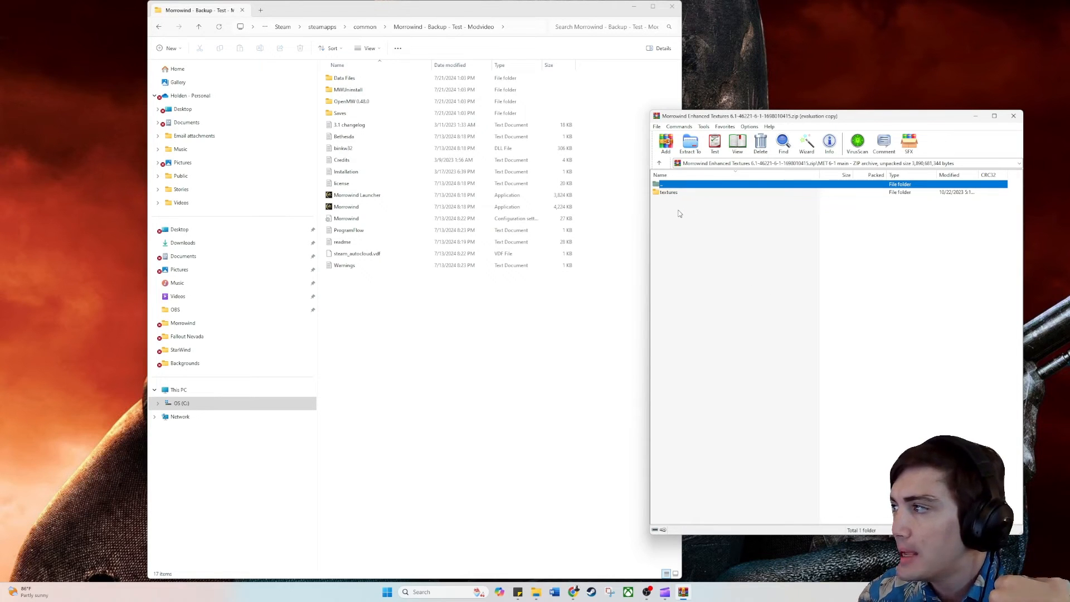
{"action": "mouse_move", "coordinate": [800, 354]}
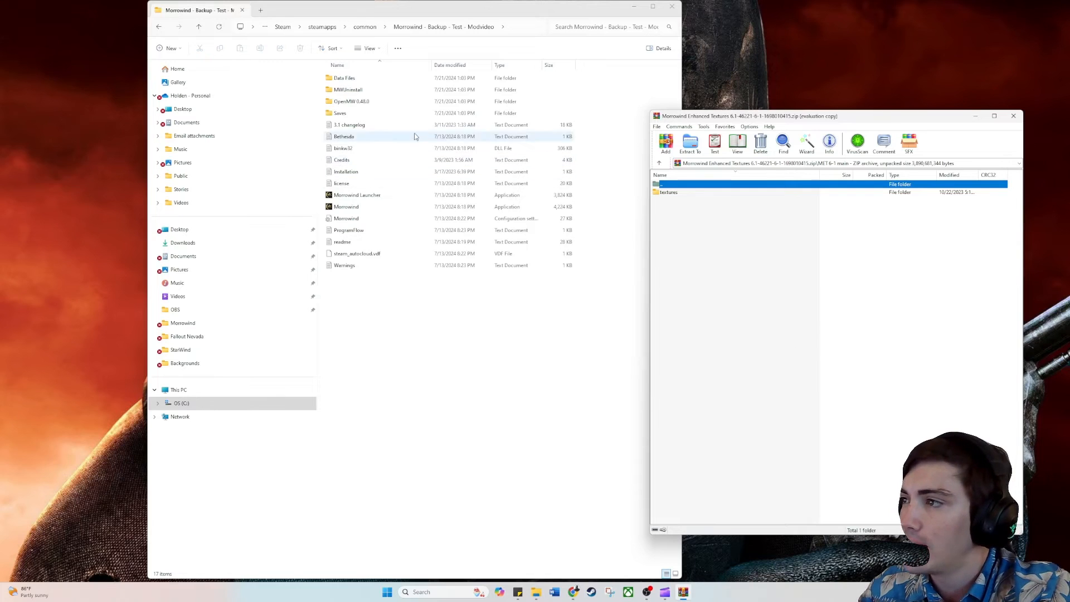
{"action": "left_click", "coordinate": [345, 77]}
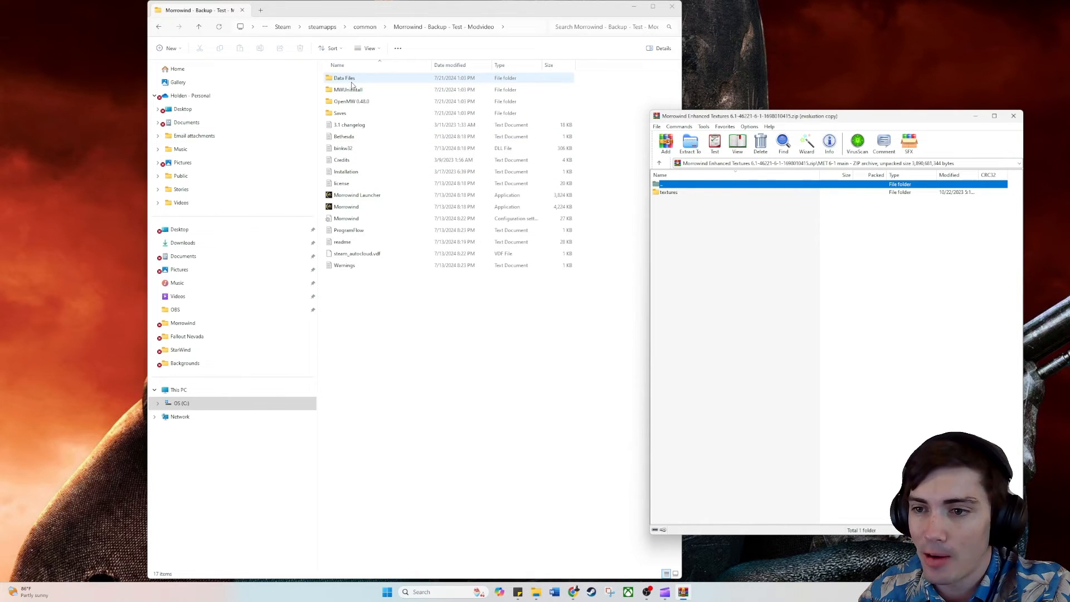
{"action": "double_click", "coordinate": [345, 77]}
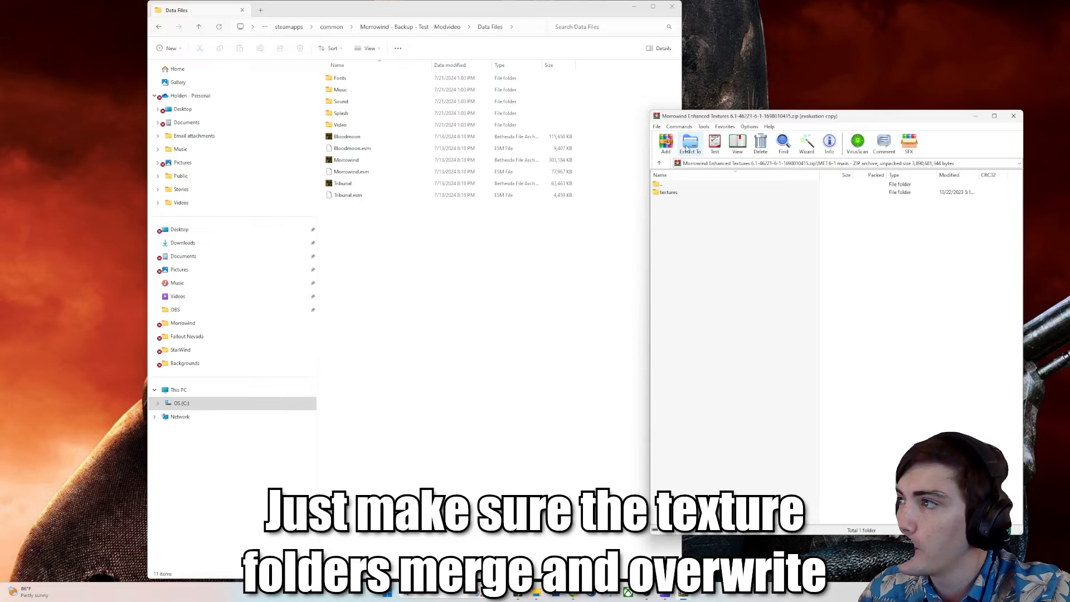
Extract the MET archive's textures folder into the Data Files folder with WinRAR.
{"action": "left_click", "coordinate": [690, 144]}
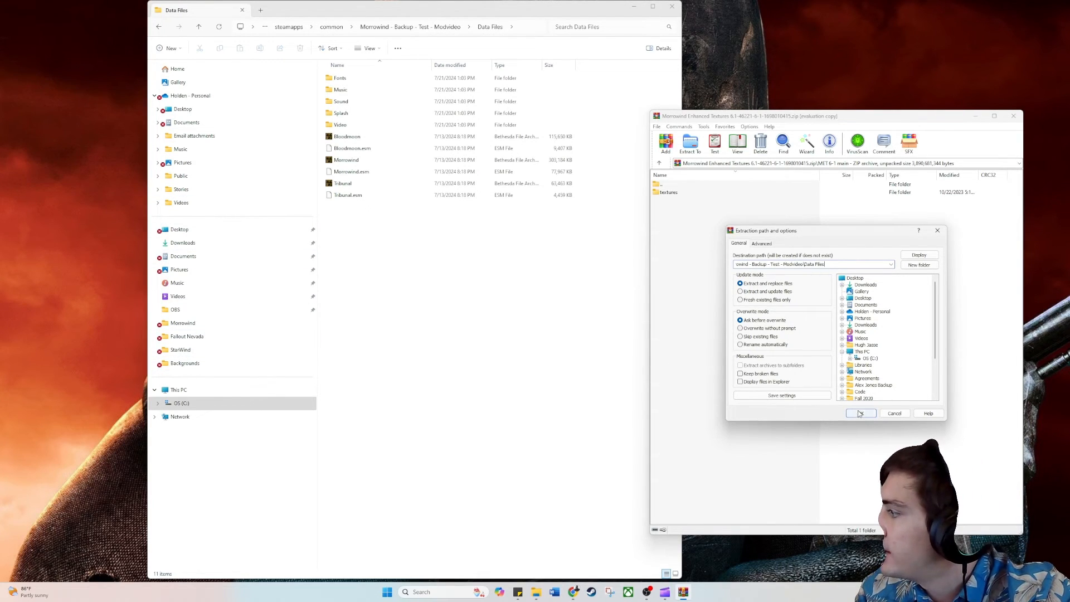
{"action": "left_click", "coordinate": [859, 412]}
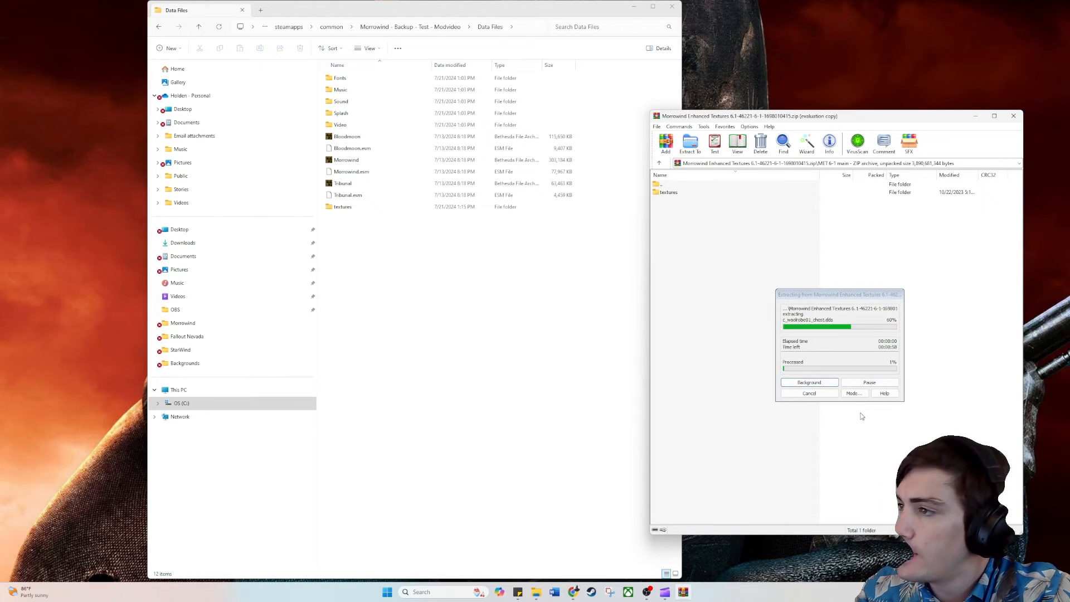
{"action": "left_click", "coordinate": [343, 207]}
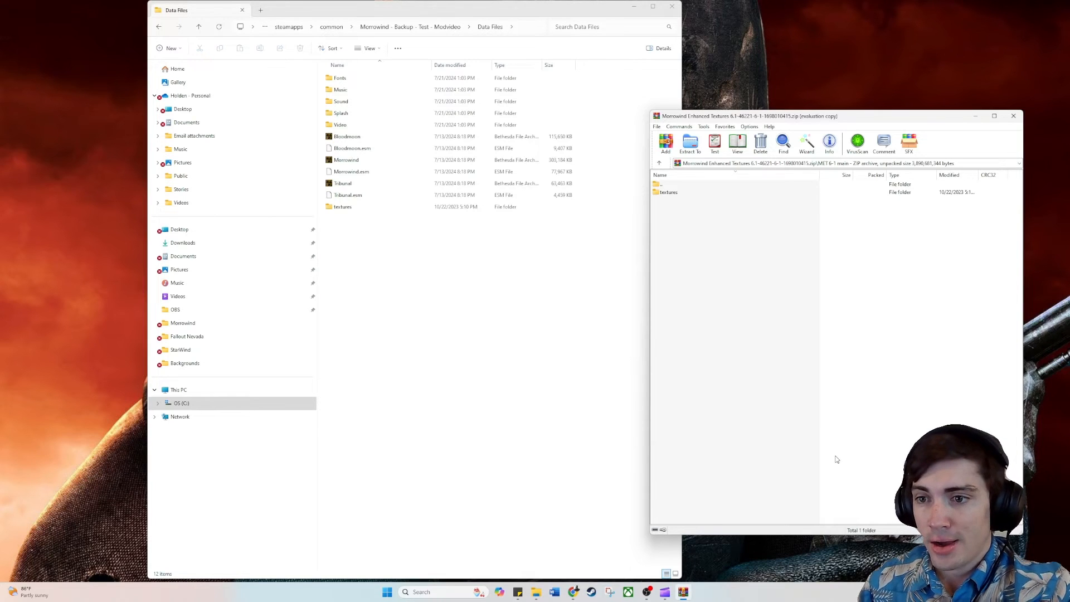
{"action": "mouse_move", "coordinate": [1057, 441]}
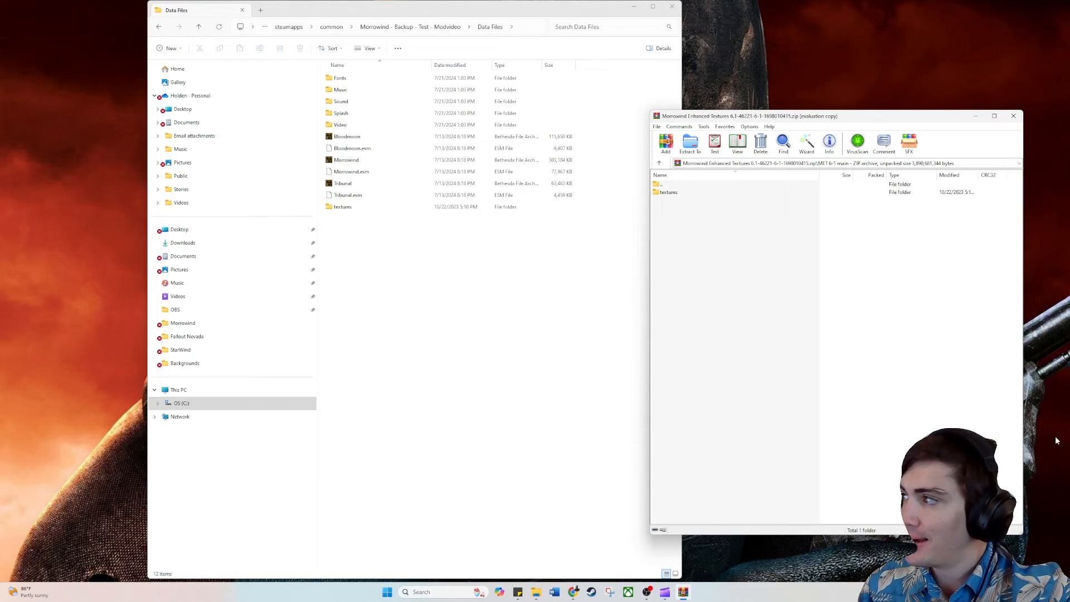
Show the launcher's Data Directories list and begin appending a new directory.
{"action": "left_click", "coordinate": [1013, 115]}
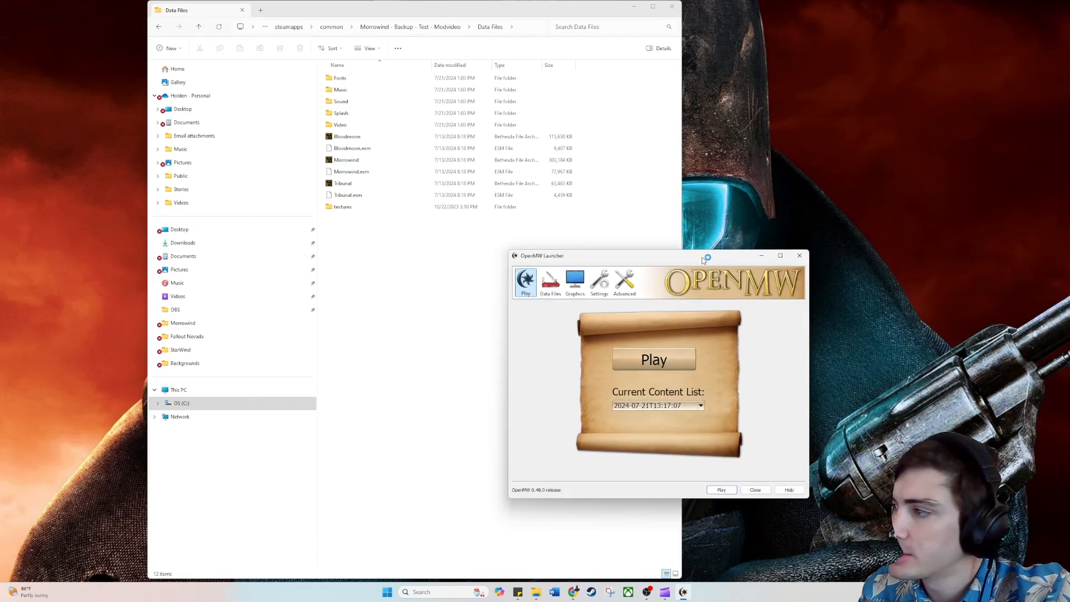
{"action": "left_click", "coordinate": [551, 283]}
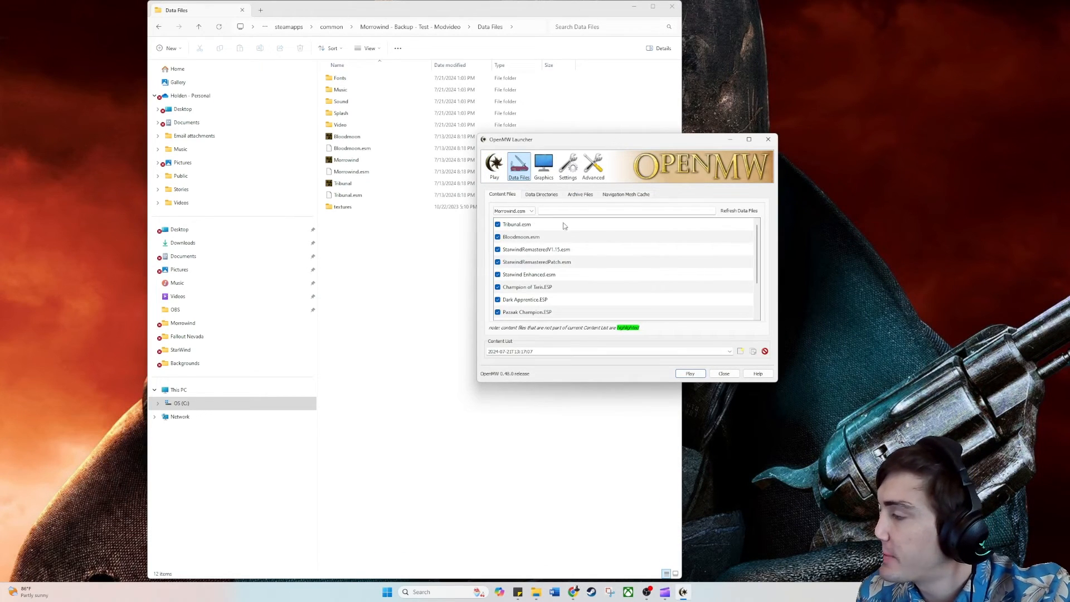
{"action": "left_click", "coordinate": [542, 194]}
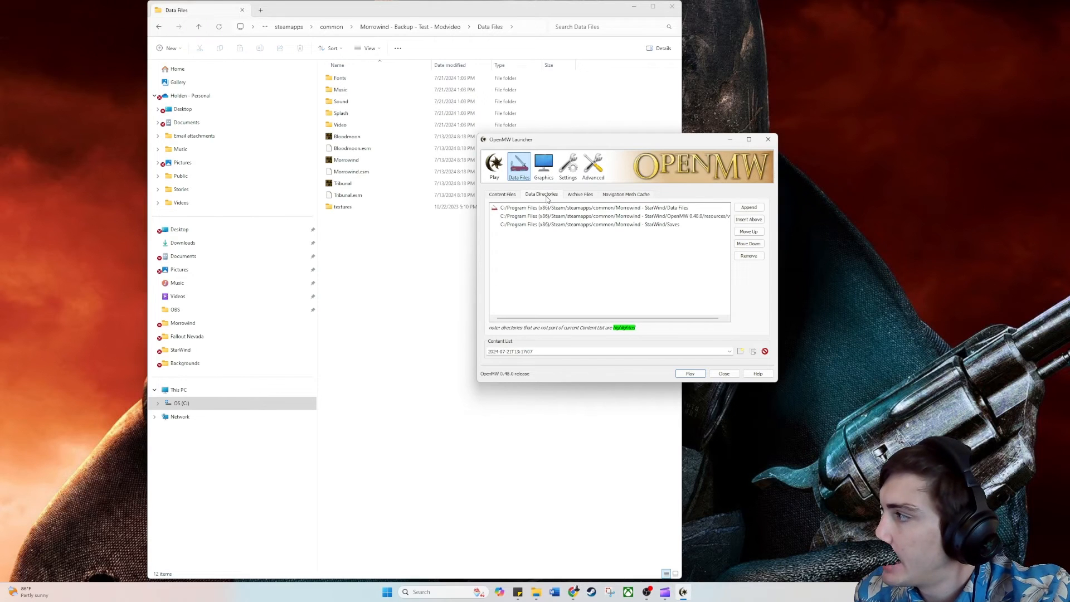
{"action": "mouse_move", "coordinate": [750, 208]}
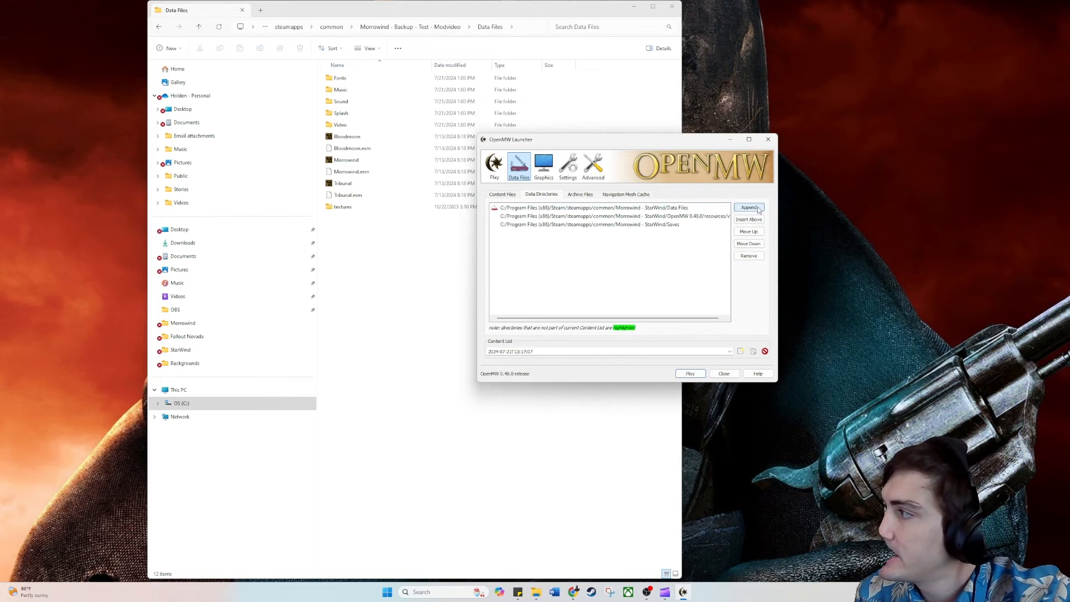
{"action": "left_click", "coordinate": [750, 207]}
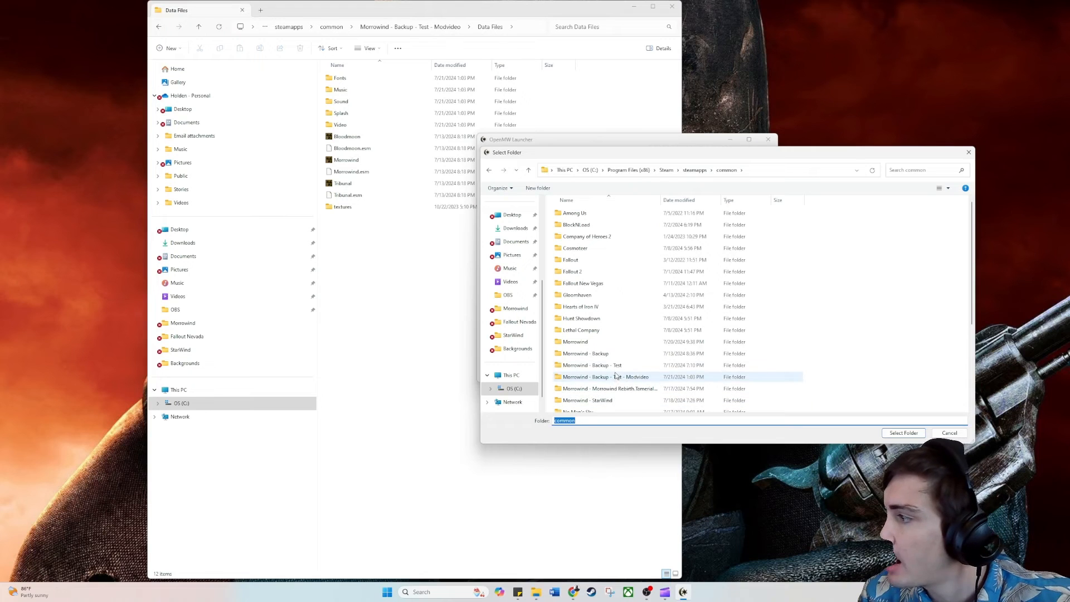
Pick the Morrowind - Backup - Test - Modvideo folder and add both found directories.
{"action": "left_click", "coordinate": [903, 432]}
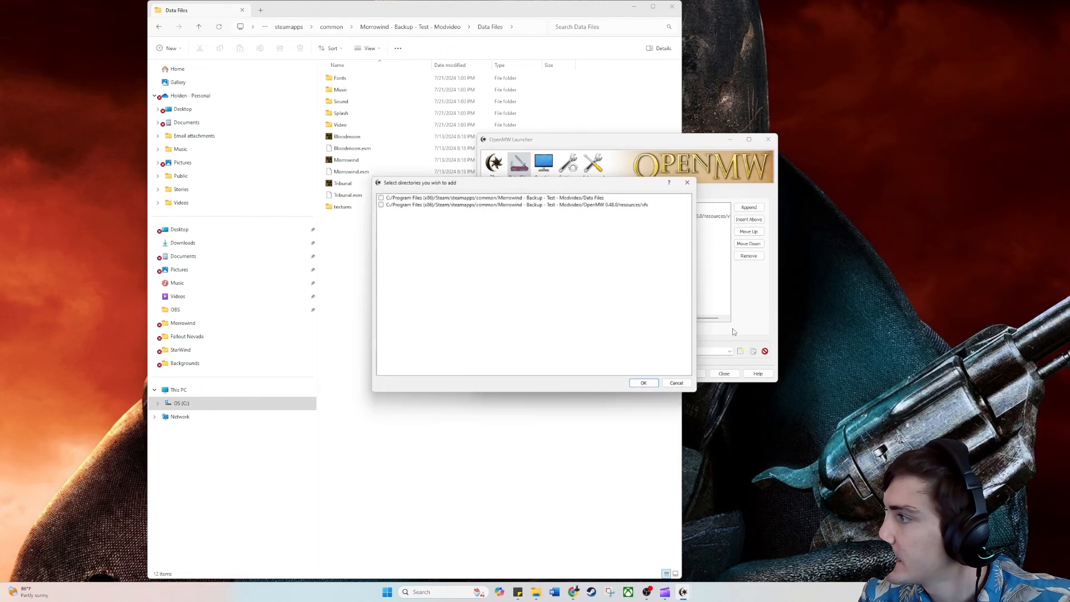
{"action": "left_click", "coordinate": [381, 203]}
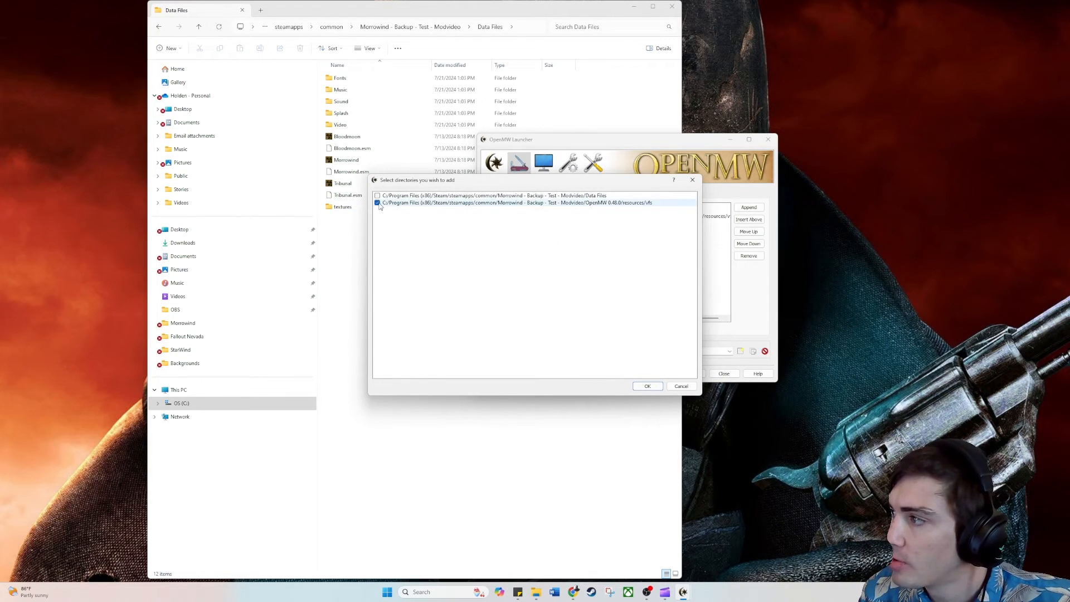
{"action": "left_click", "coordinate": [376, 196]}
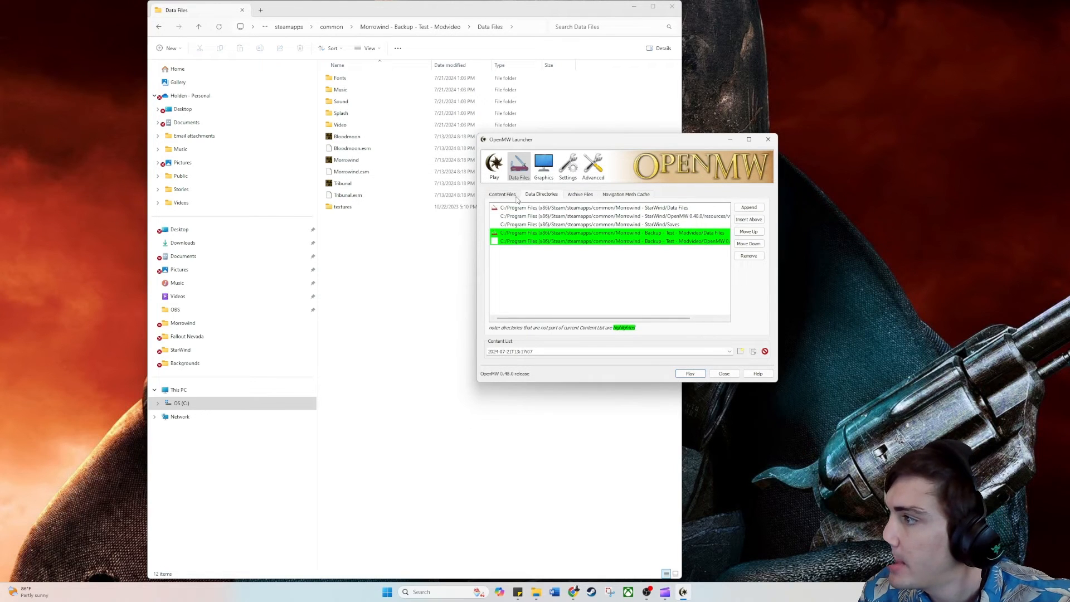
Review the Content Files list and create a new content list named NewModlist.
{"action": "left_click", "coordinate": [502, 194]}
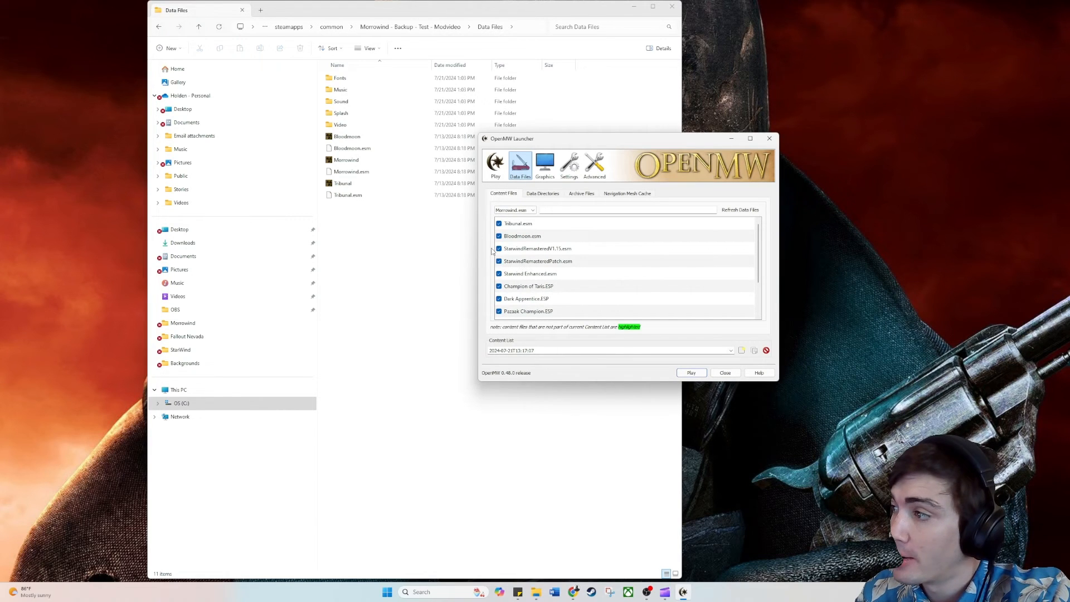
{"action": "left_click", "coordinate": [500, 273]}
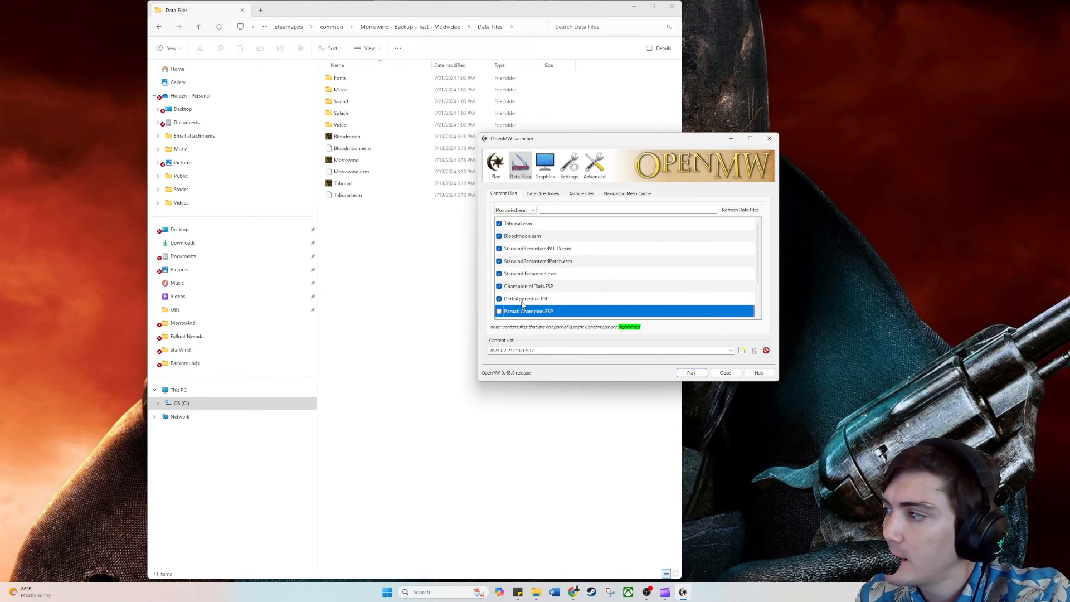
{"action": "scroll", "scroll_direction": "down", "scroll_amount": 3}
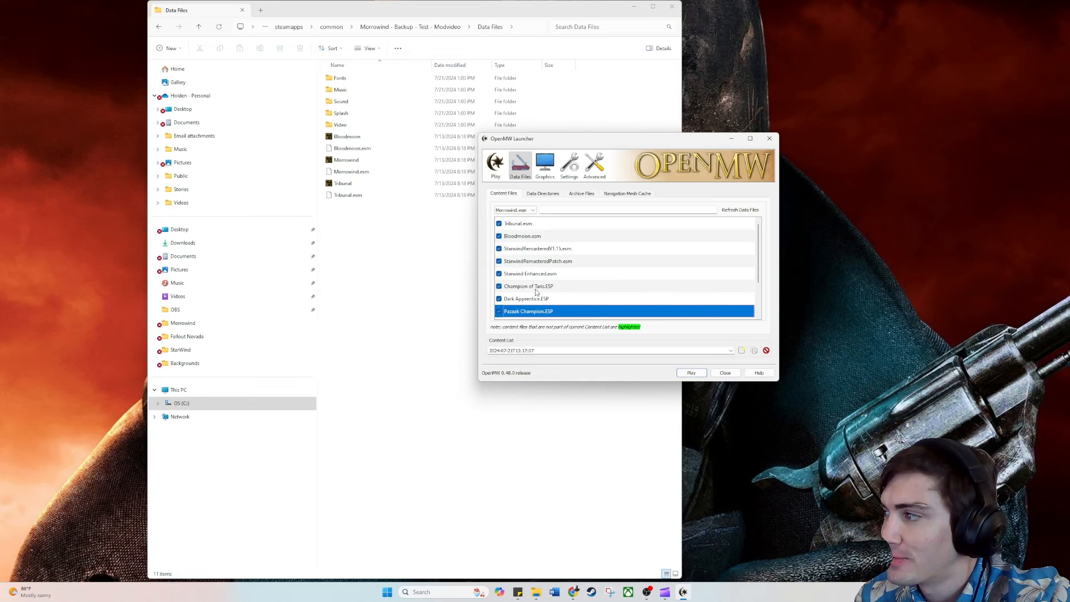
{"action": "mouse_move", "coordinate": [741, 350]}
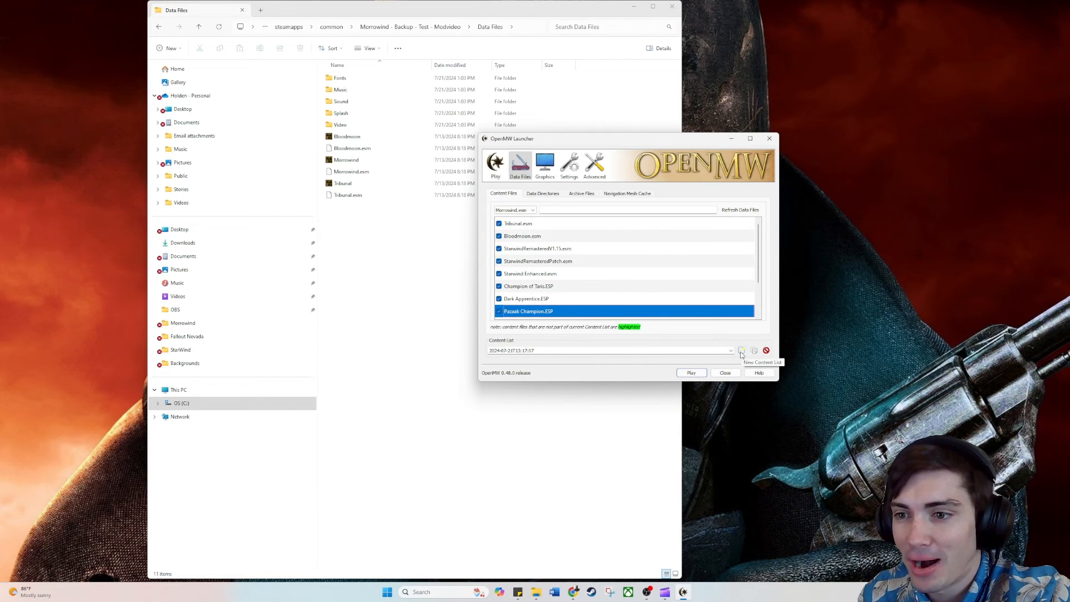
{"action": "left_click", "coordinate": [741, 350]}
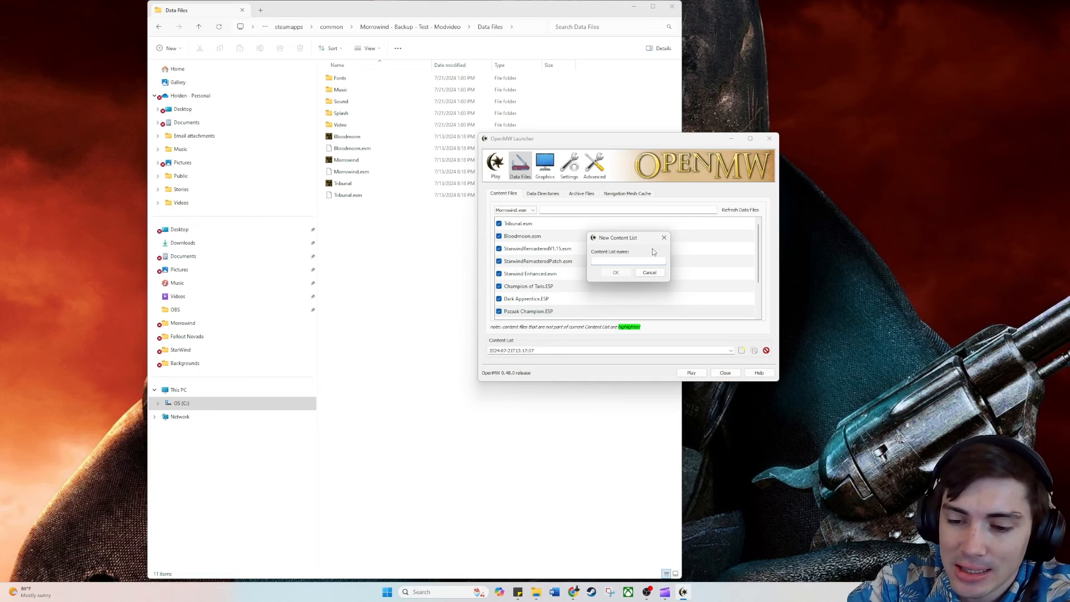
{"action": "type", "text": "NewModlist"}
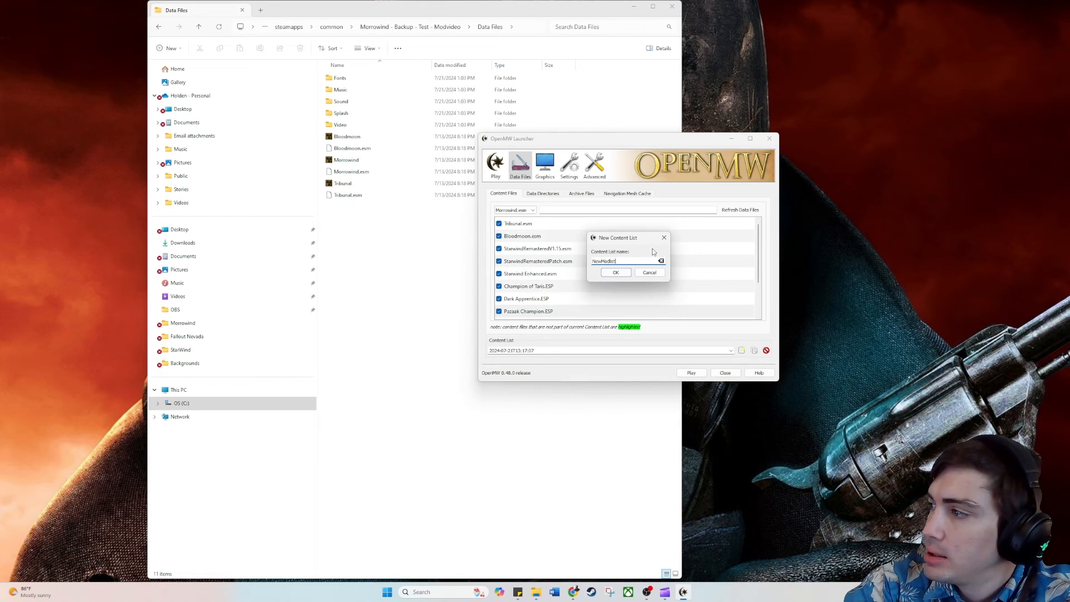
{"action": "left_click", "coordinate": [616, 272]}
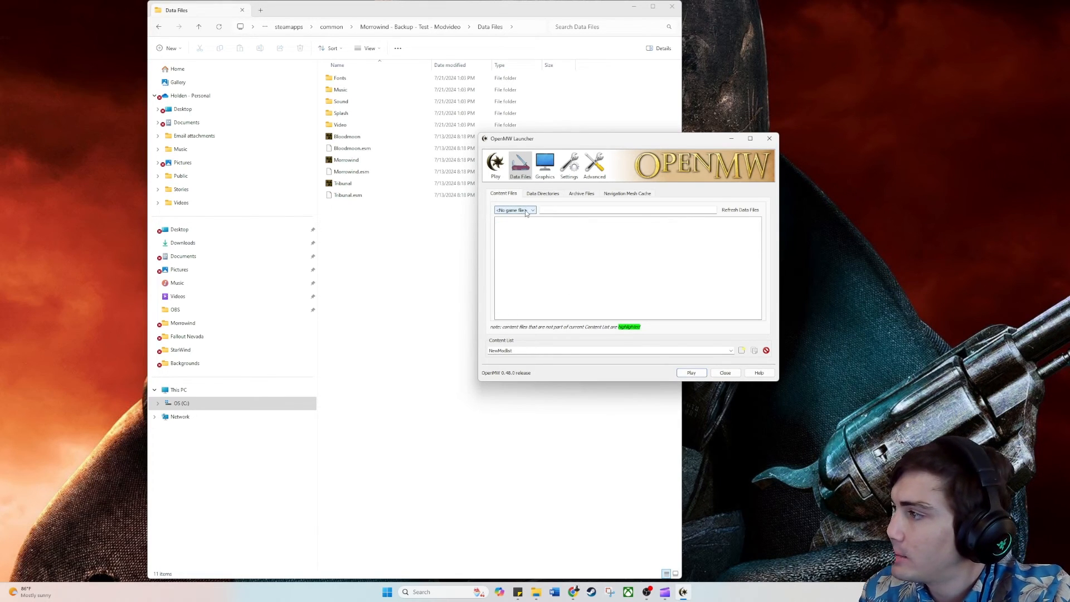
Base NewModlist on Morrowind.esm, enable every expansion and mod plugin, and return to the play page.
{"action": "left_click", "coordinate": [513, 210]}
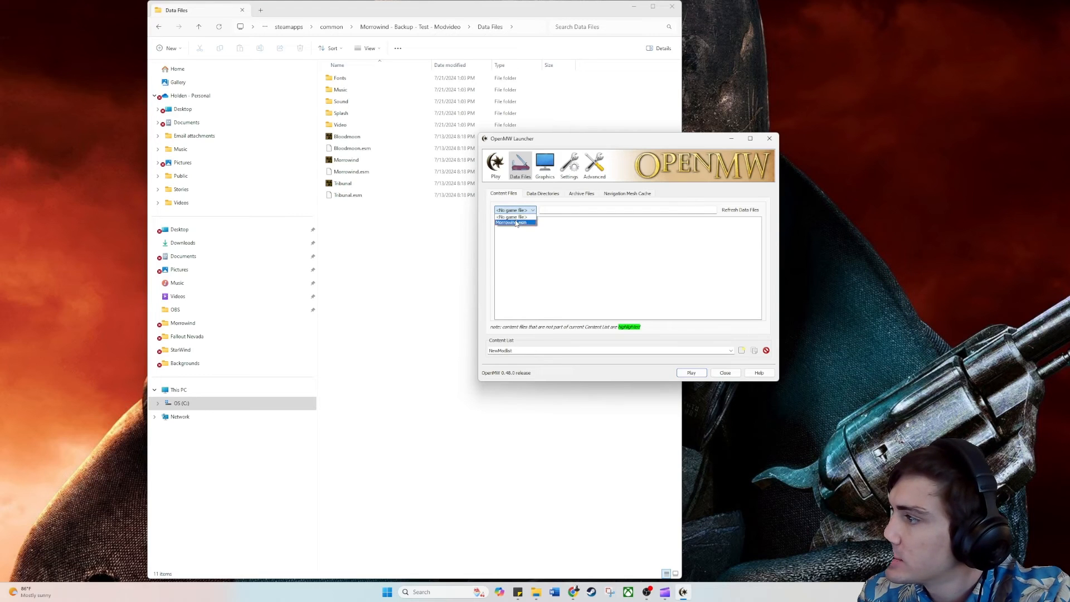
{"action": "left_click", "coordinate": [511, 223]}
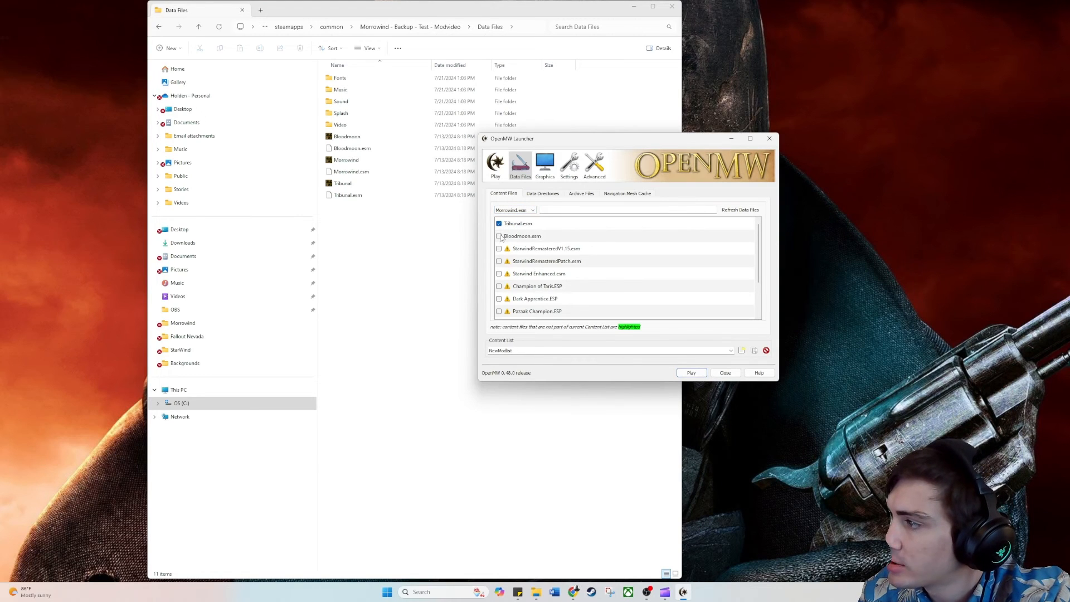
{"action": "left_click", "coordinate": [500, 249]}
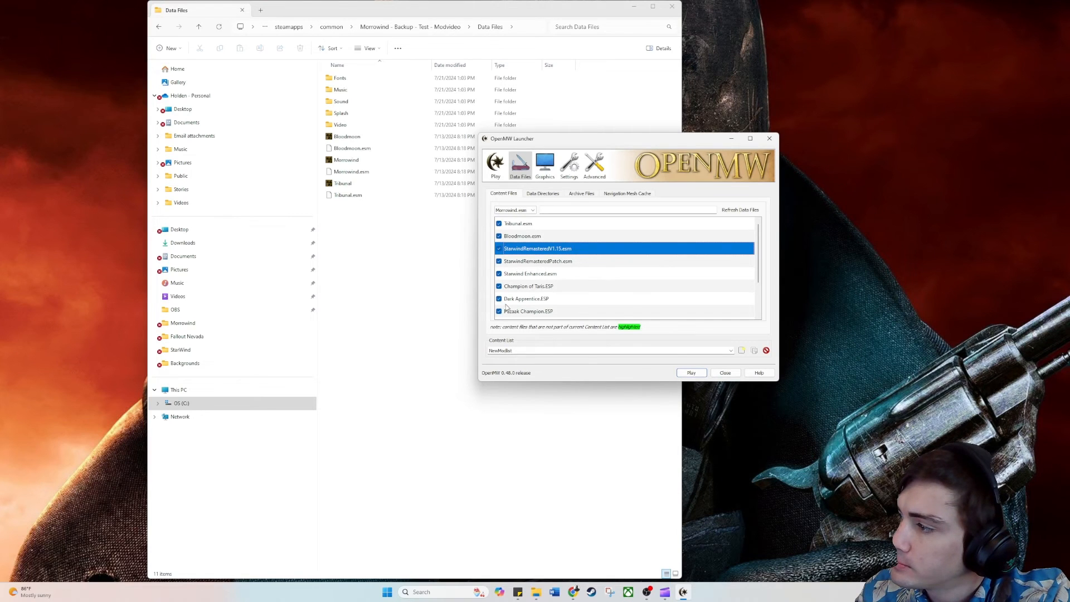
{"action": "scroll", "scroll_direction": "down", "scroll_amount": 3}
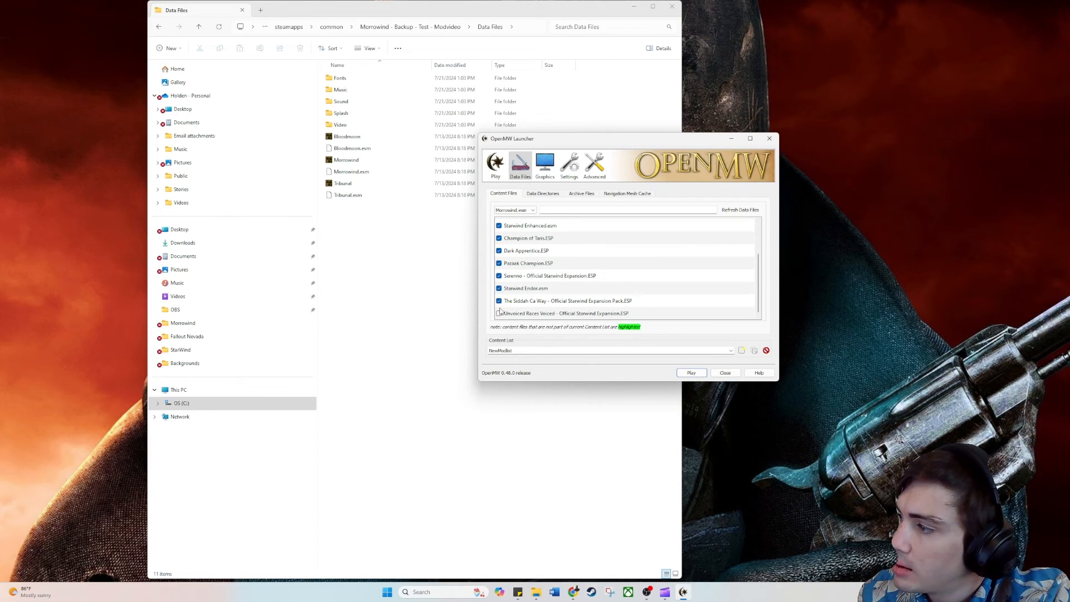
{"action": "left_click", "coordinate": [500, 312]}
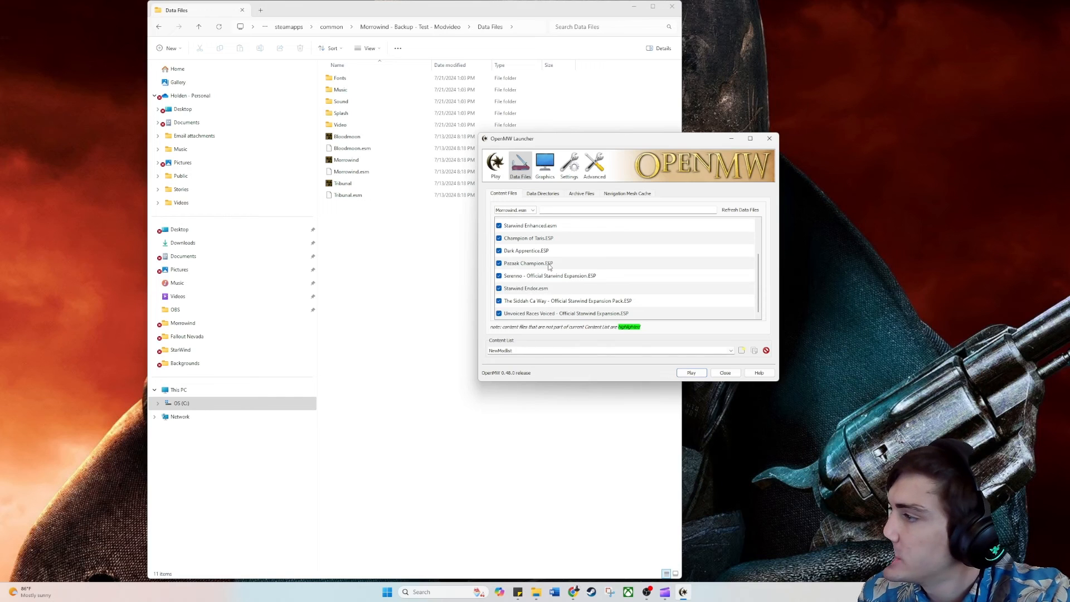
{"action": "left_click", "coordinate": [496, 165]}
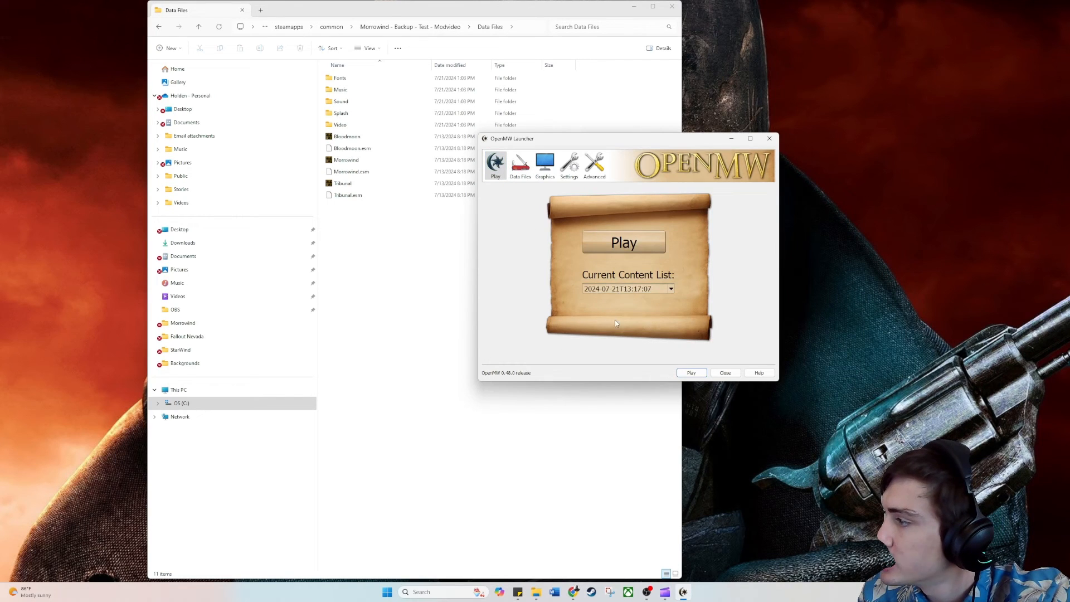
Select NewModlist as the current content list on the play page.
{"action": "left_click", "coordinate": [670, 288]}
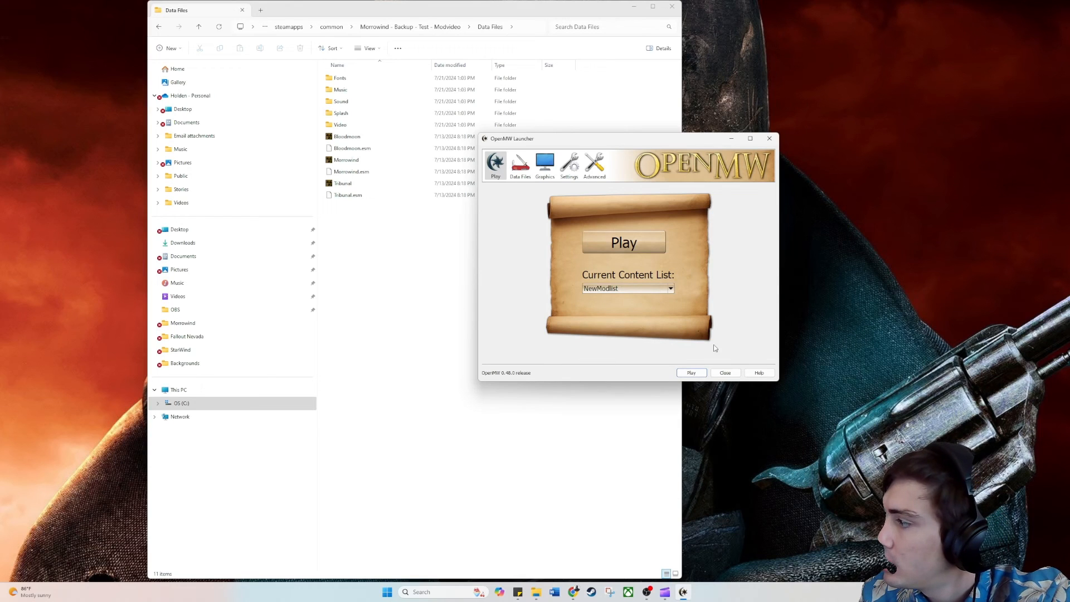
{"action": "mouse_move", "coordinate": [623, 242]}
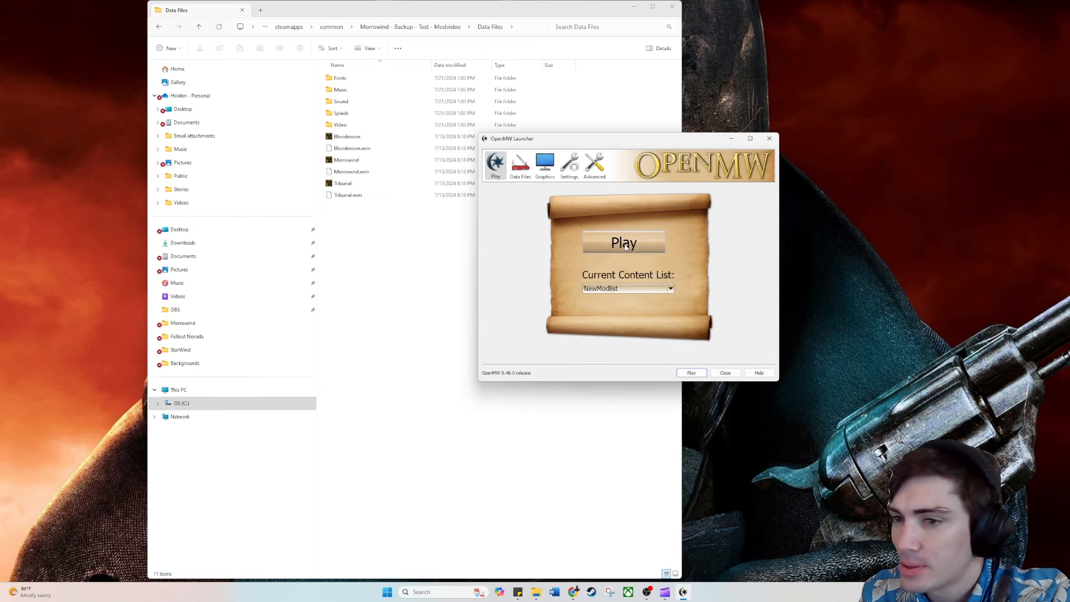